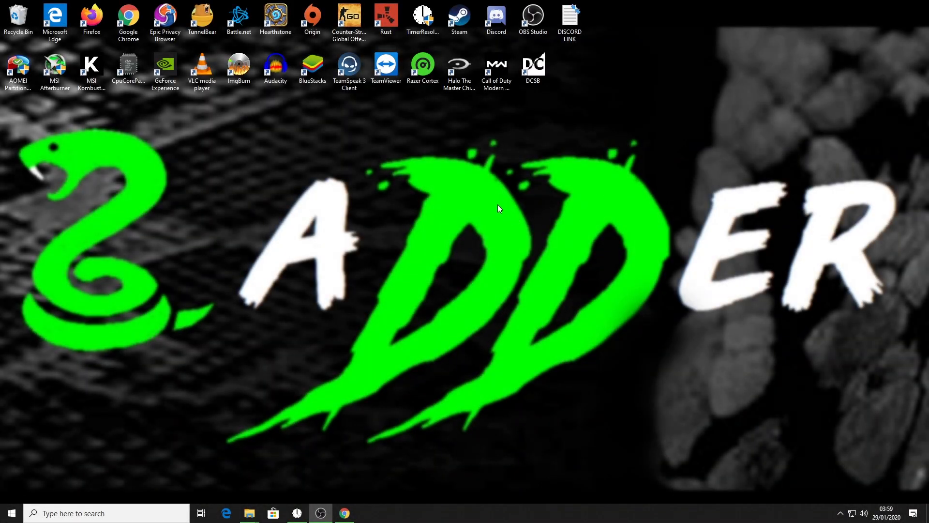
pyautogui.moveTo(468, 201)
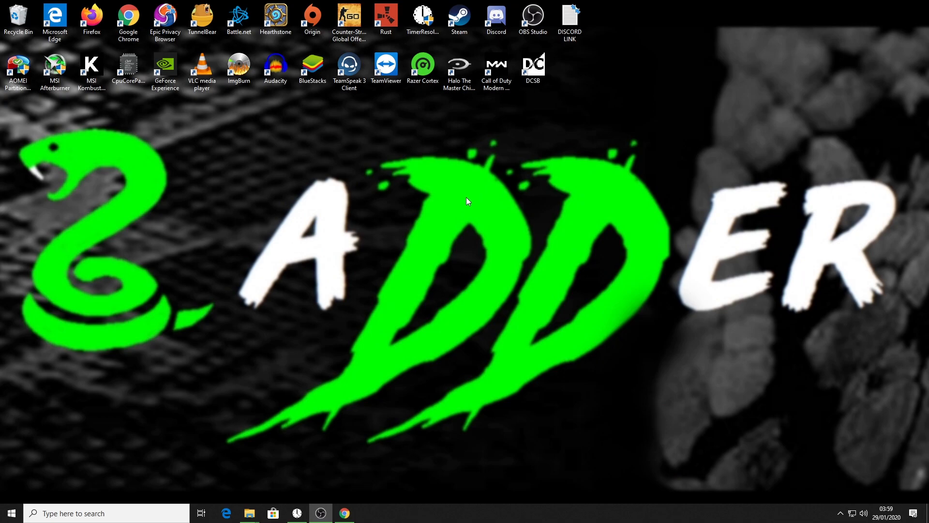
pyautogui.moveTo(454, 204)
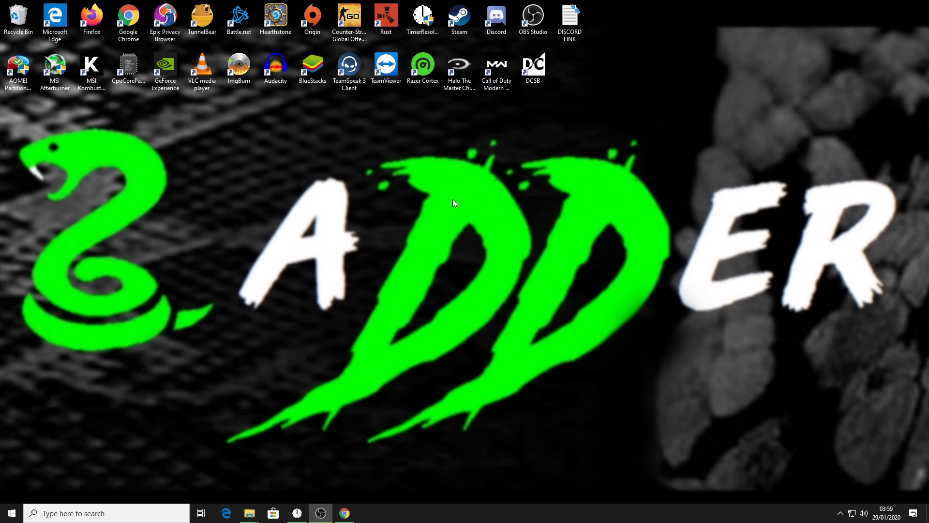
pyautogui.moveTo(449, 204)
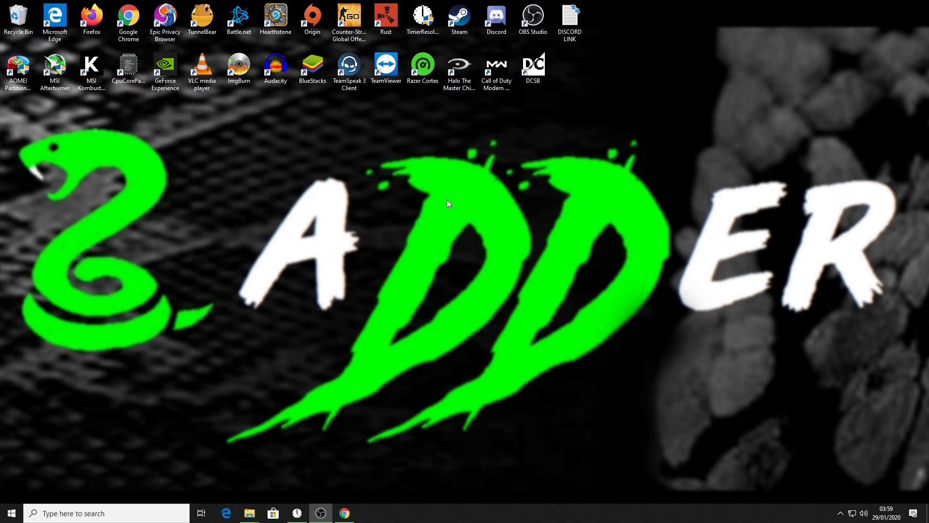
pyautogui.moveTo(440, 206)
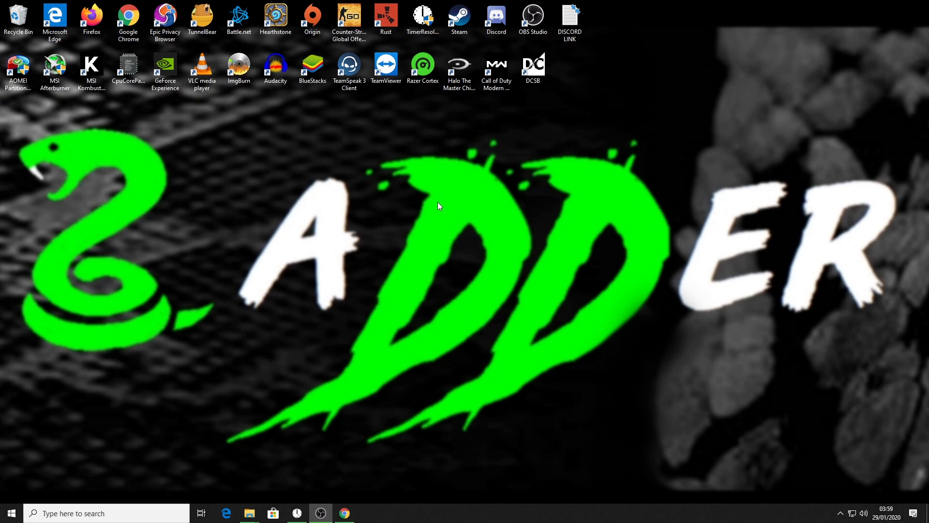
pyautogui.moveTo(435, 199)
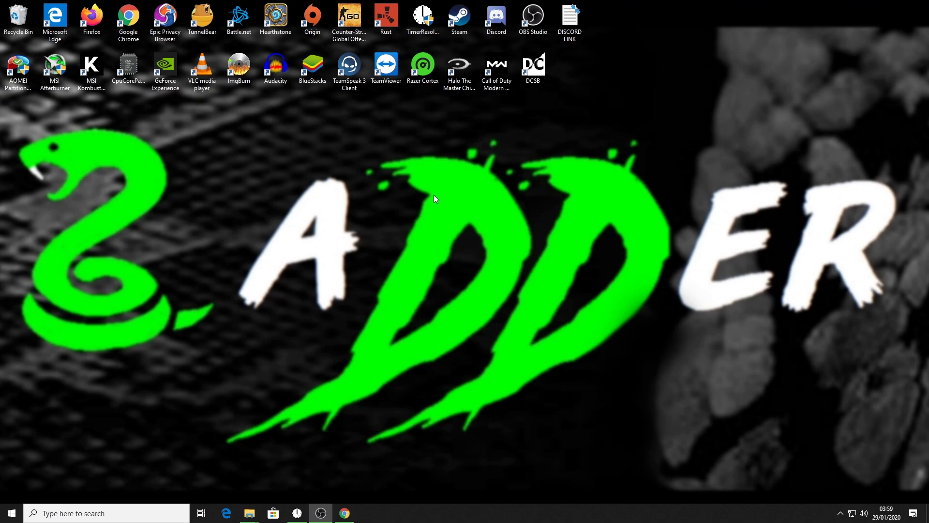
pyautogui.moveTo(440, 226)
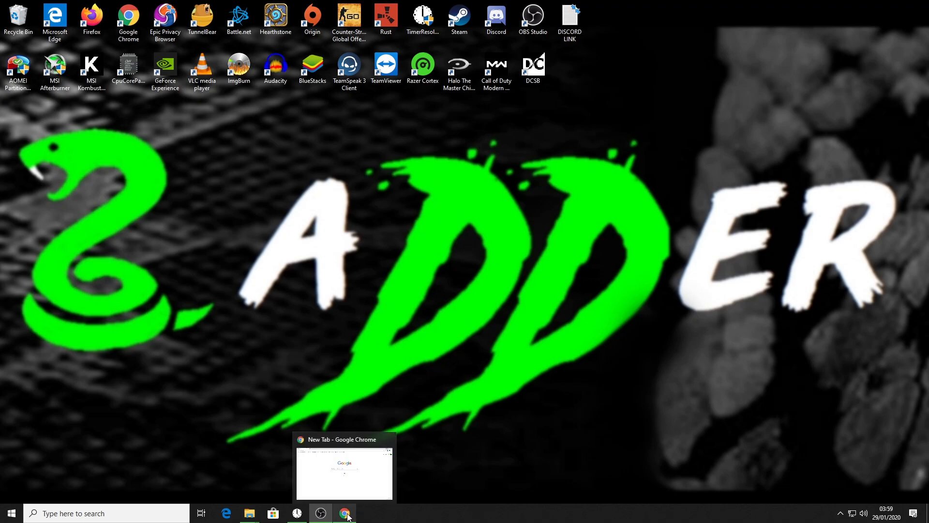
# Download GatherManager.cs from the Gather Manager by Ryan page on uMod.
pyautogui.click(343, 513)
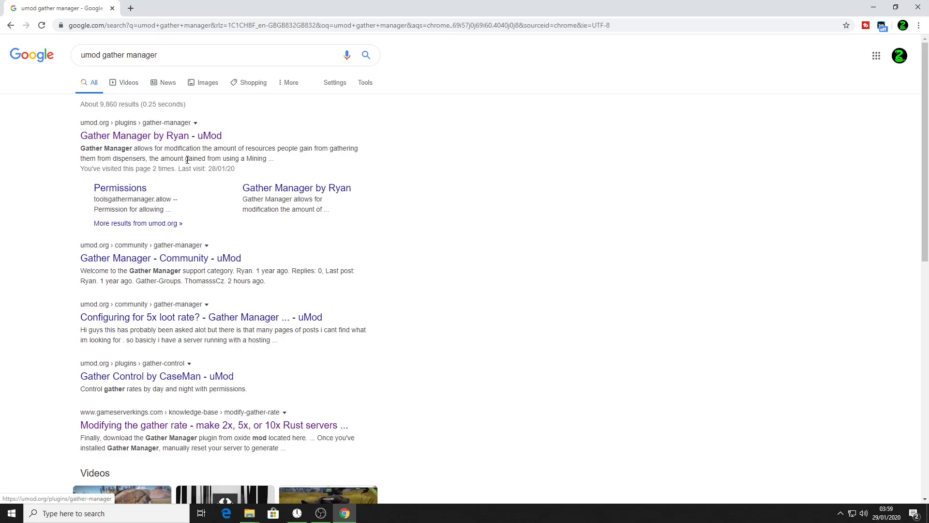
pyautogui.click(136, 135)
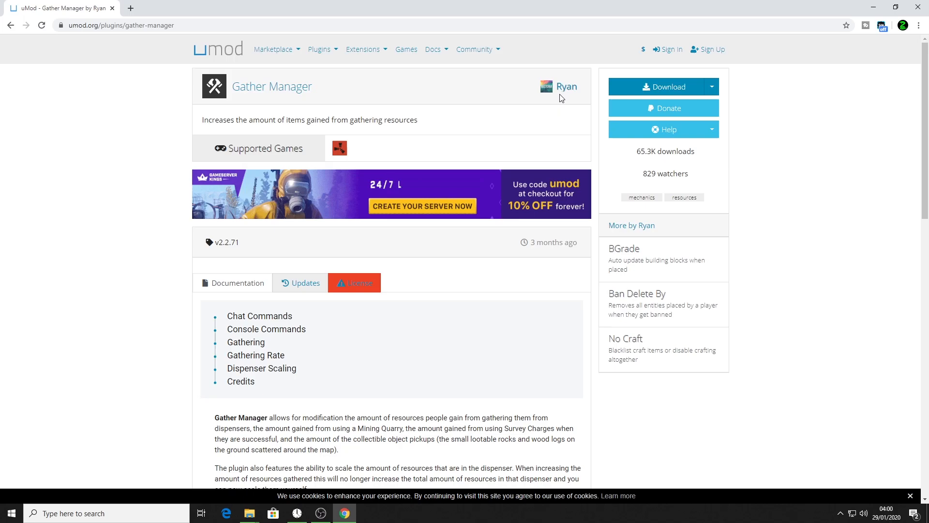
pyautogui.moveTo(639, 69)
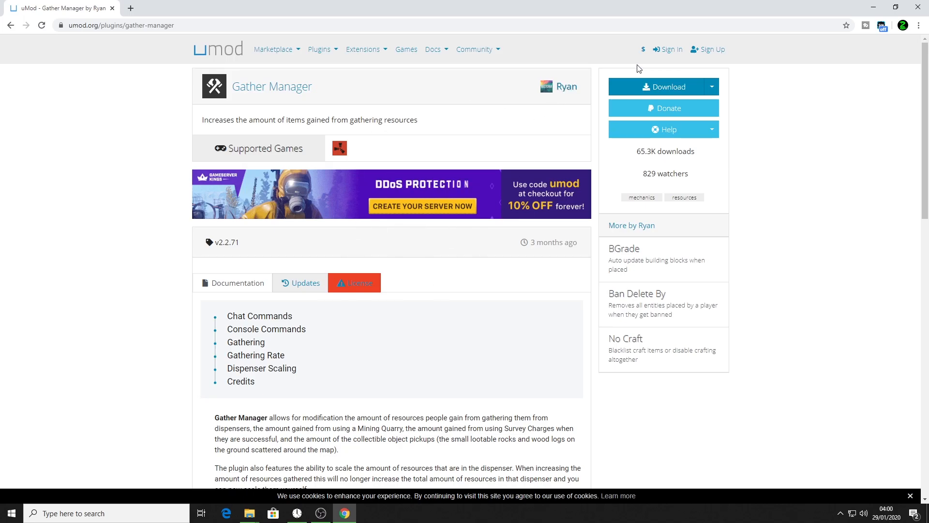
pyautogui.click(663, 87)
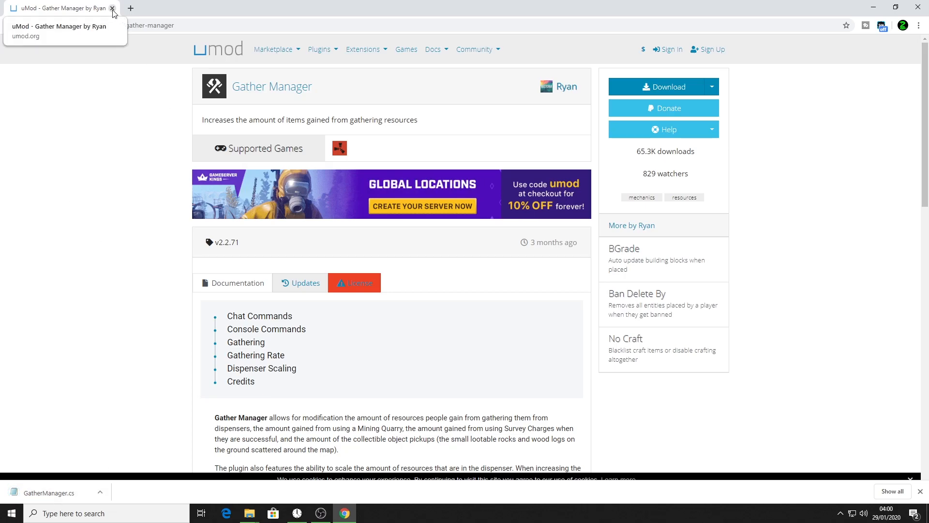
# Launch the Run_DS batch file in C:\Rust_Server, confirming the security warning.
pyautogui.click(114, 8)
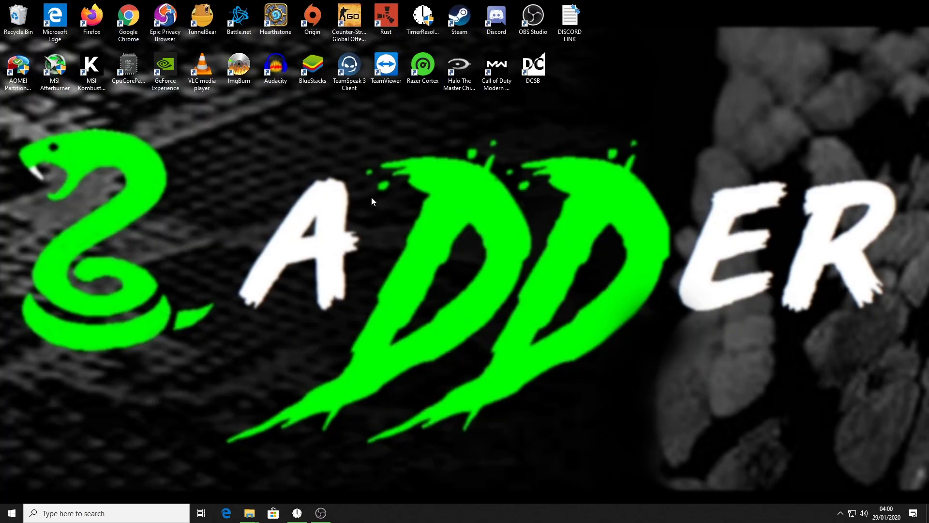
pyautogui.moveTo(299, 429)
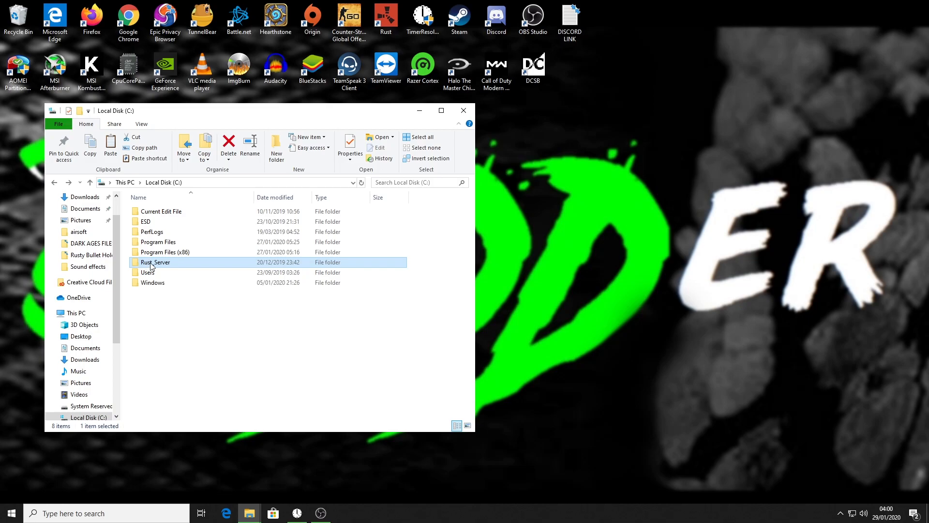
pyautogui.doubleClick(154, 262)
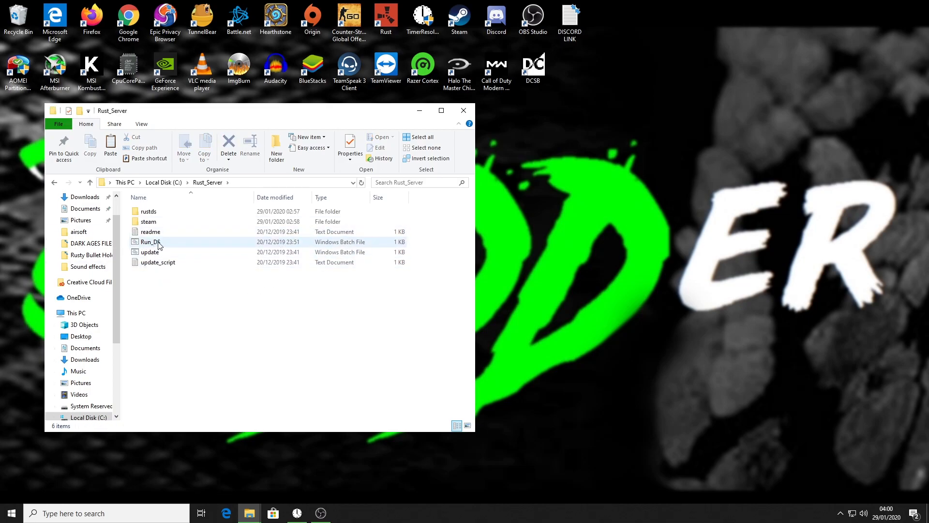
pyautogui.moveTo(149, 247)
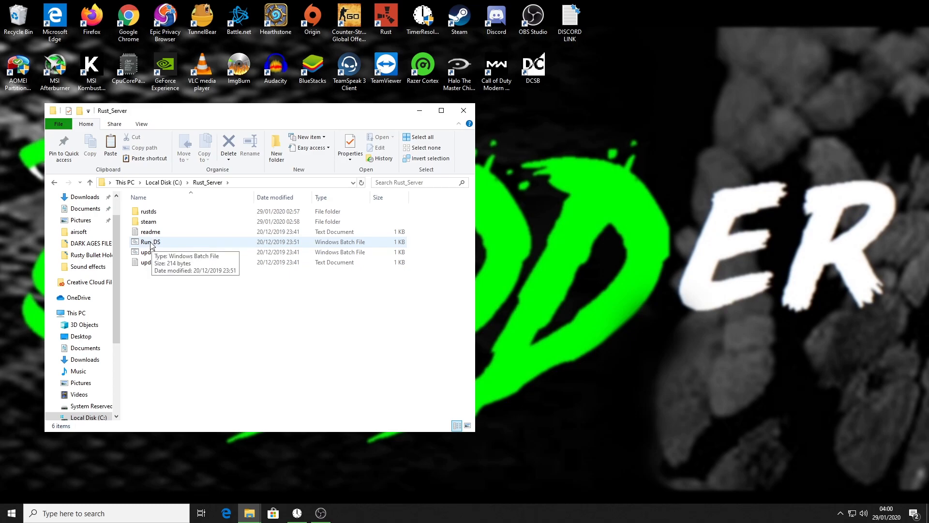
pyautogui.doubleClick(151, 242)
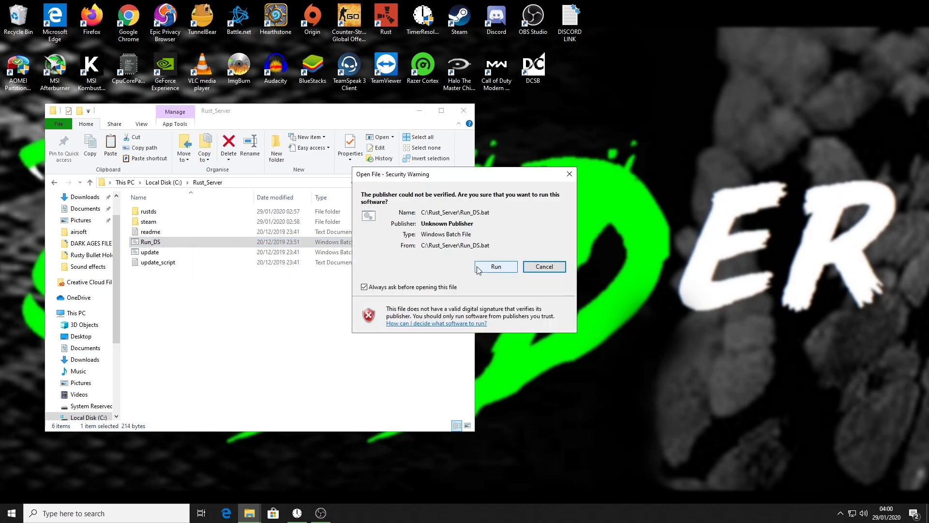
pyautogui.click(496, 266)
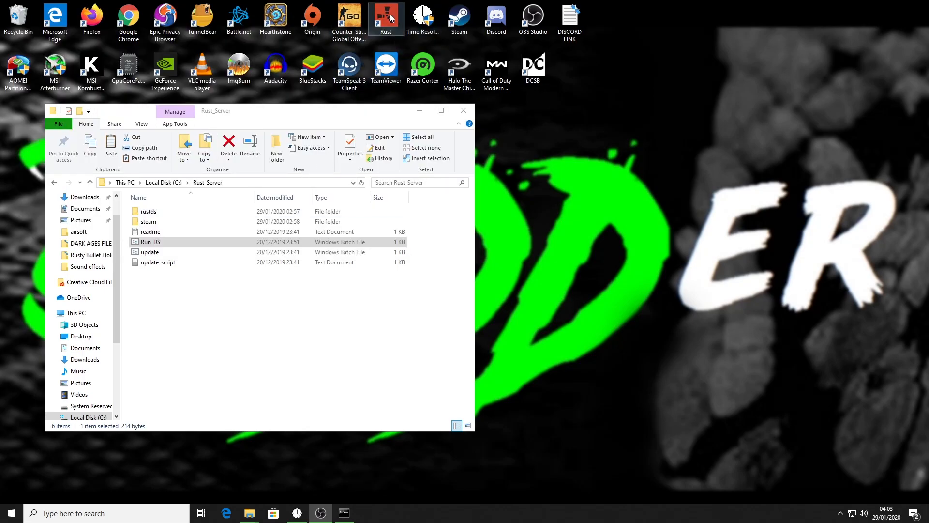
# Launch Rust, search servers for 'adder', join the Modded match, then Alt+Tab to the desktop.
pyautogui.click(382, 16)
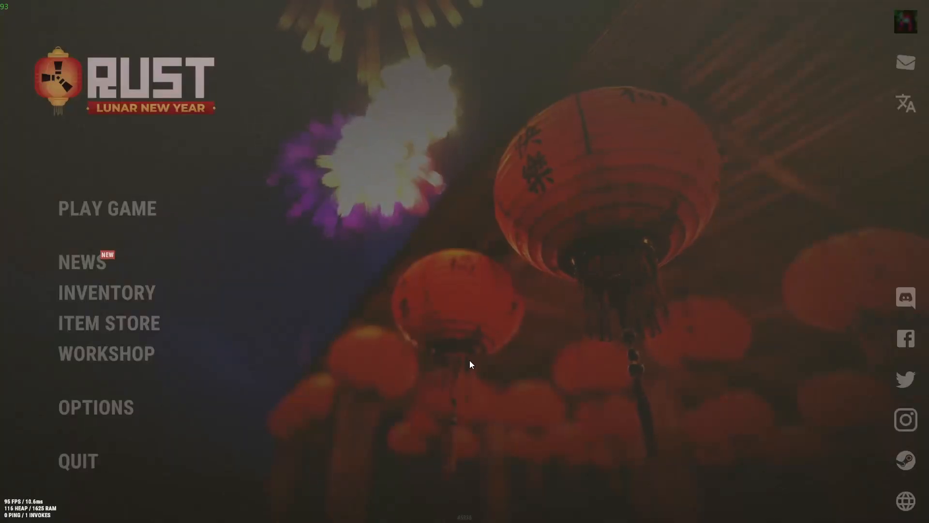
pyautogui.moveTo(139, 221)
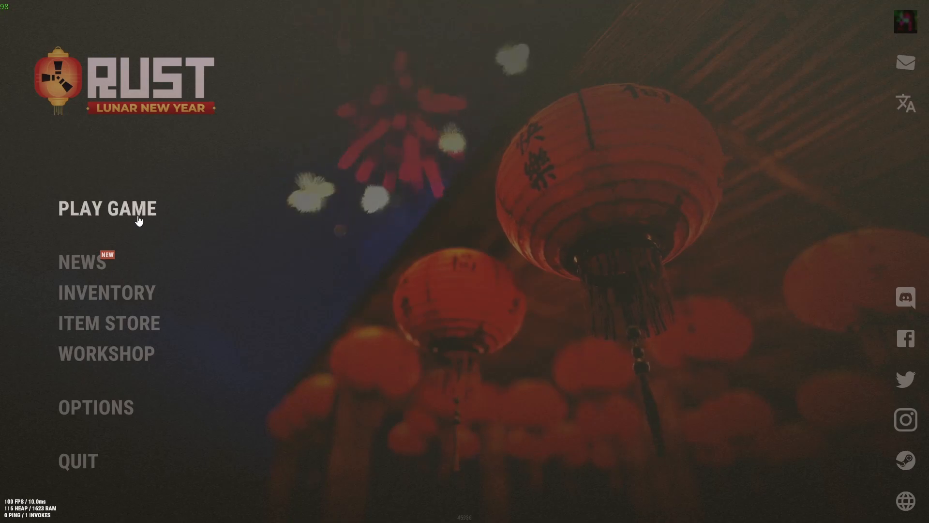
pyautogui.click(106, 209)
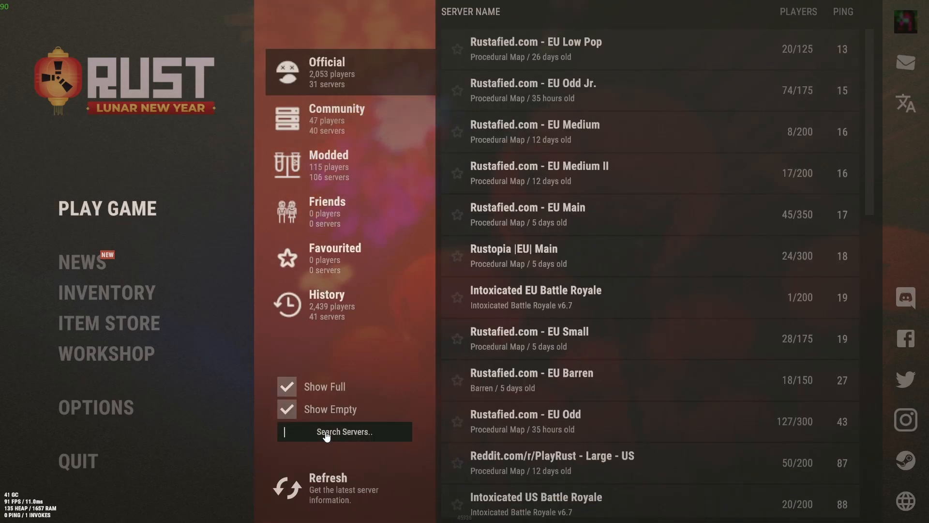
pyautogui.write('adder')
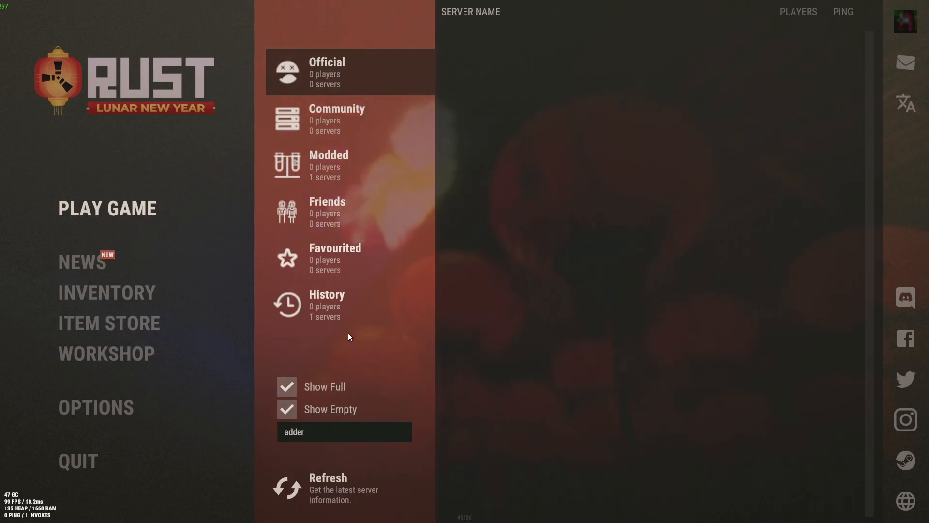
pyautogui.click(336, 304)
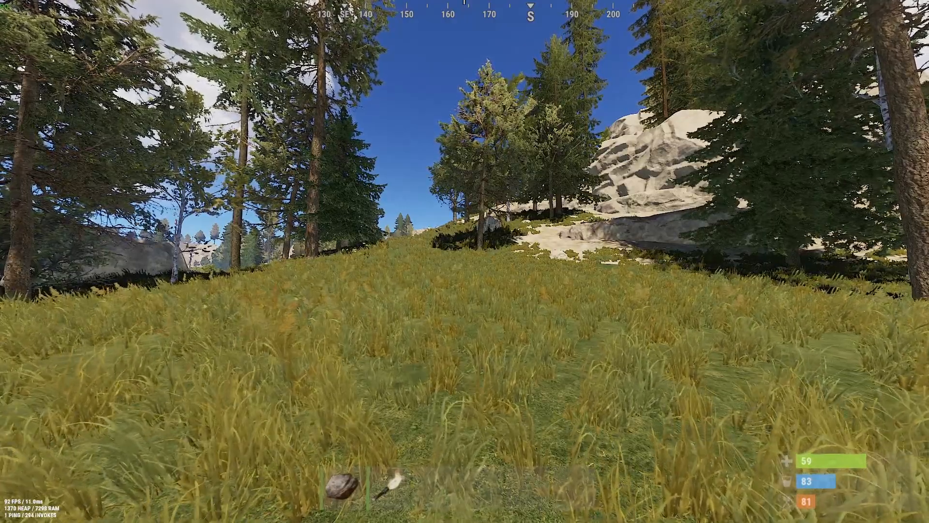
pyautogui.press('alt+tab')
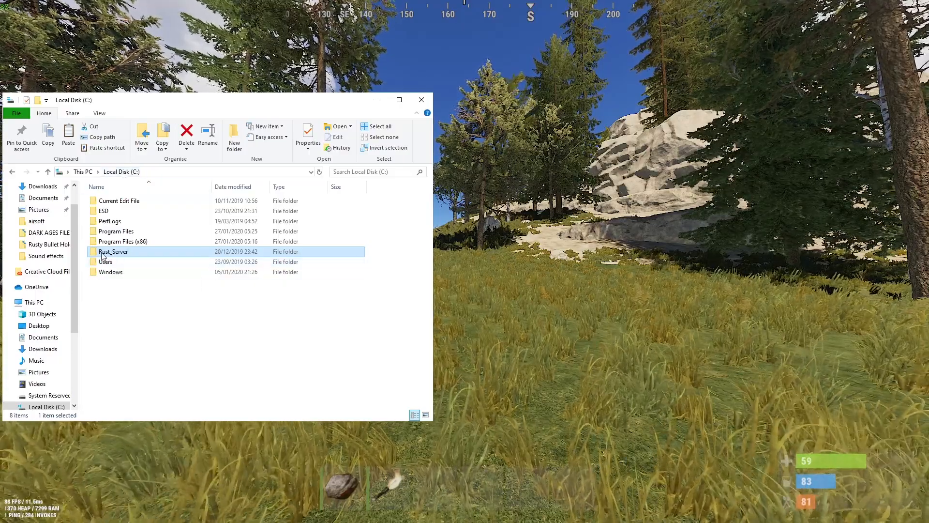
# Copy GatherManager.cs from Downloads into Rust_Server's oxide plugins folder.
pyautogui.doubleClick(113, 252)
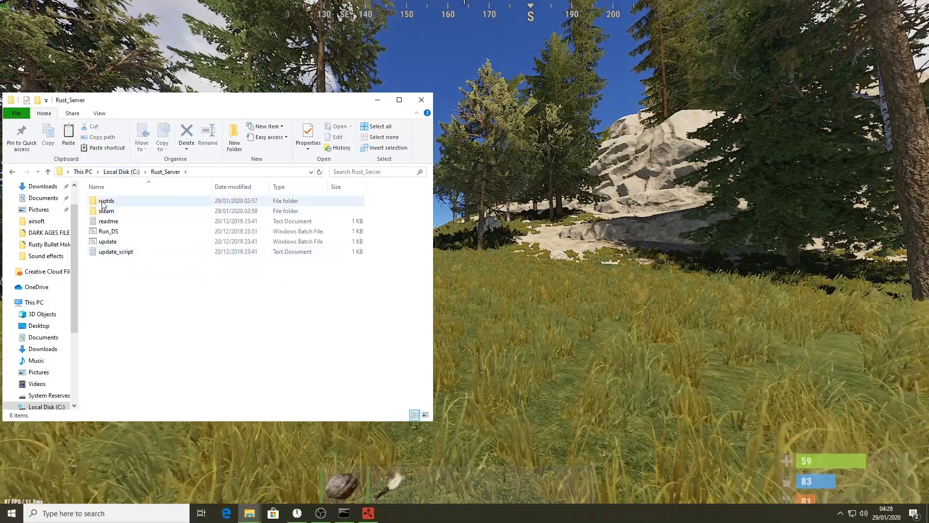
pyautogui.doubleClick(106, 200)
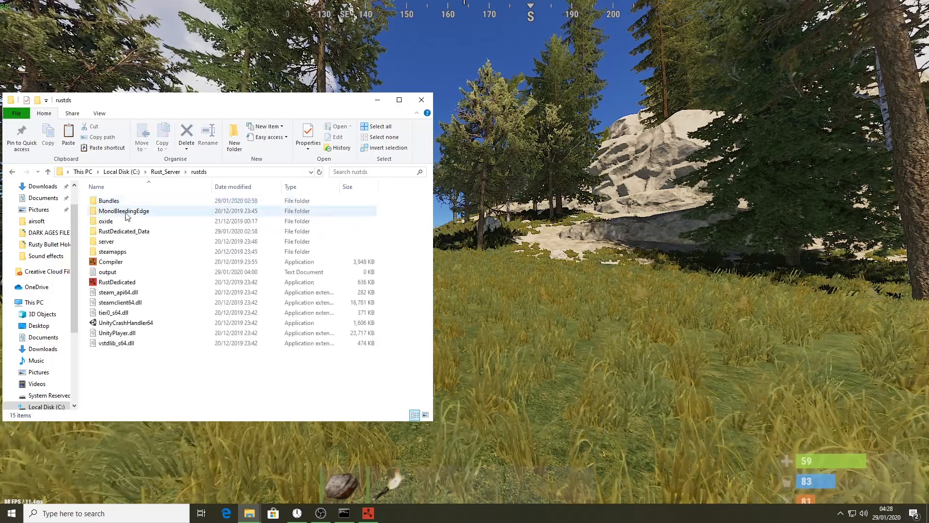
pyautogui.doubleClick(105, 221)
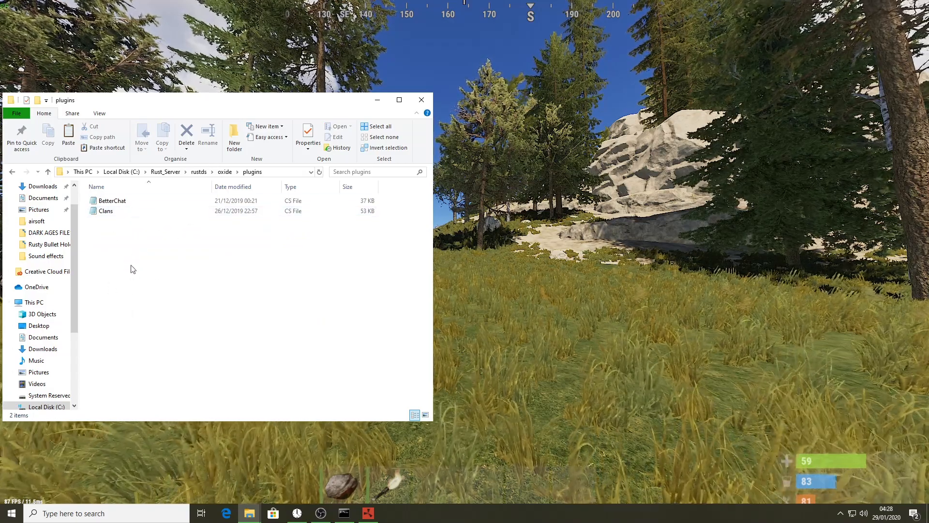
pyautogui.moveTo(193, 244)
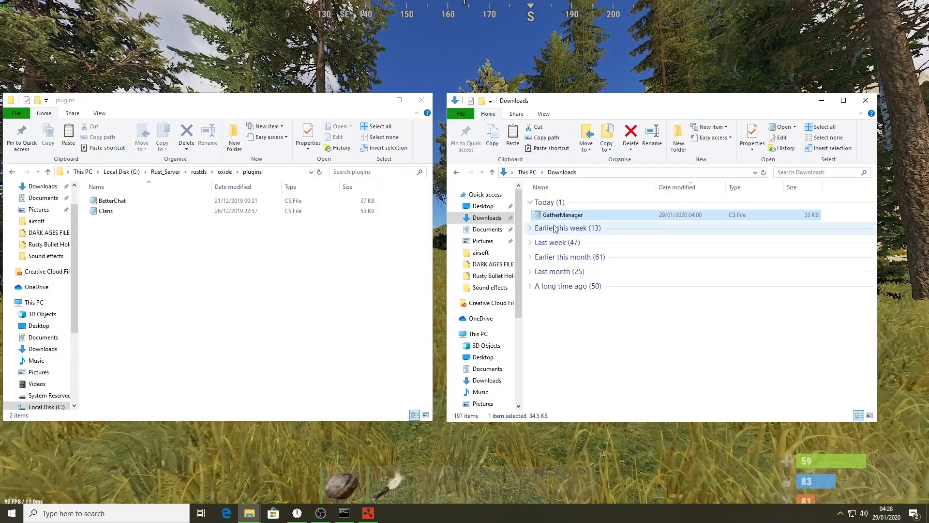
pyautogui.rightClick(562, 215)
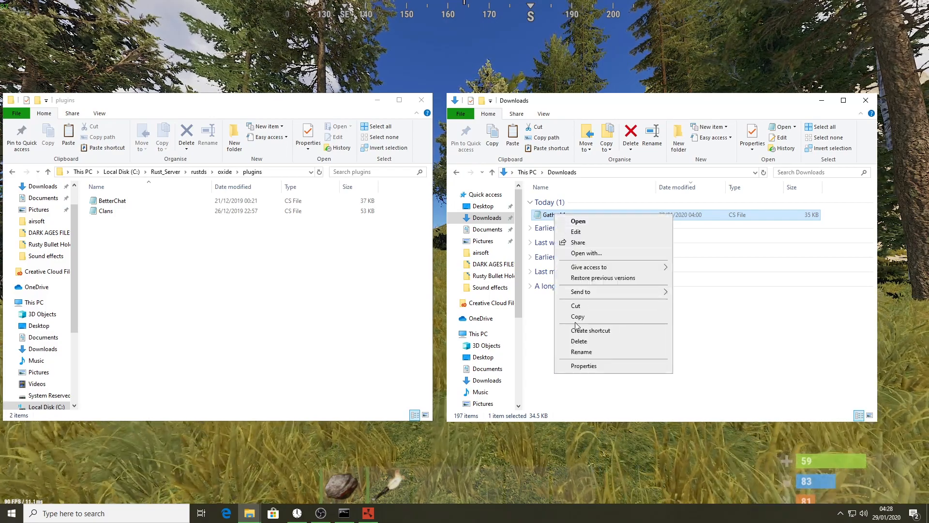
pyautogui.click(134, 256)
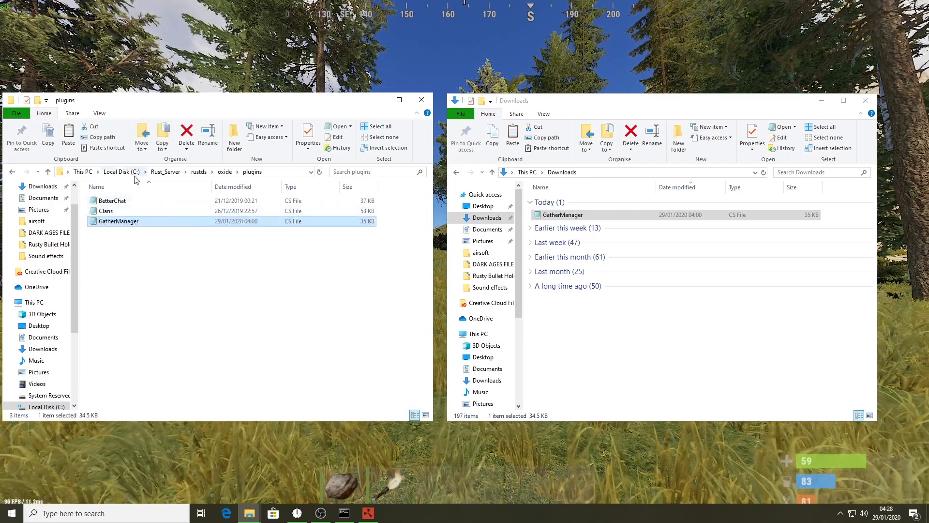
pyautogui.moveTo(180, 233)
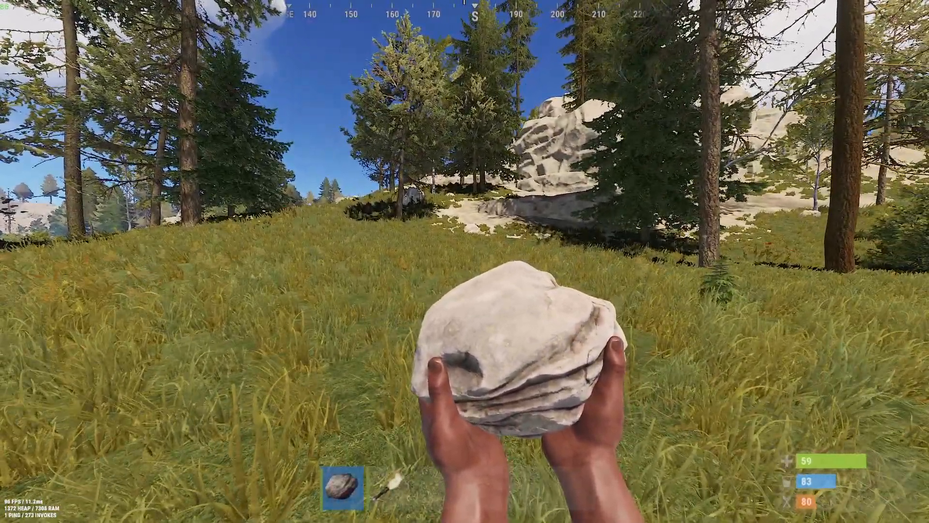
# Run gather.rate dispenser * 3 in the F1 console and return to the game.
pyautogui.press('F1')
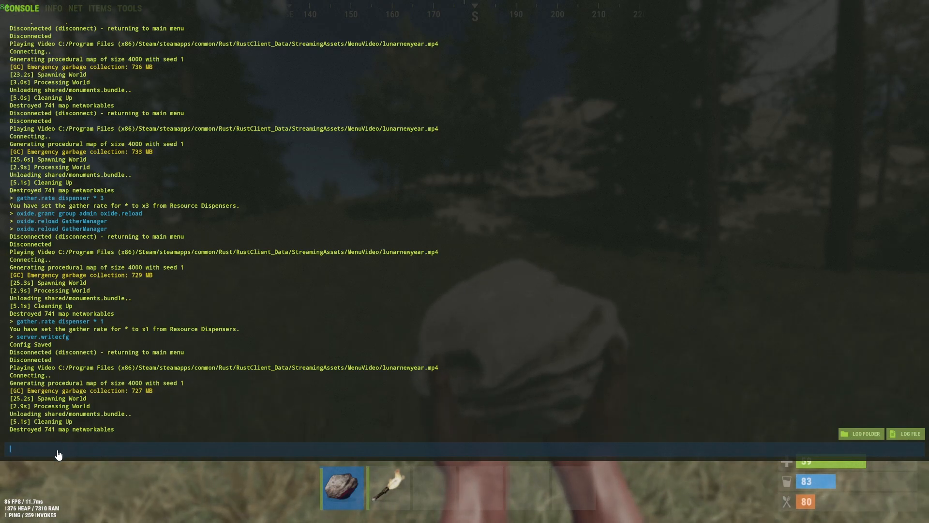
pyautogui.write('gather.rate')
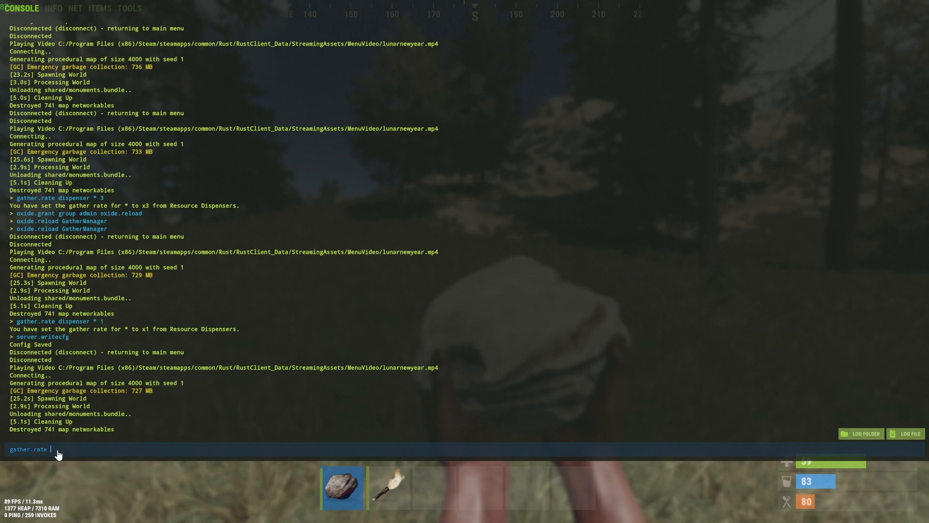
pyautogui.write('dispenser')
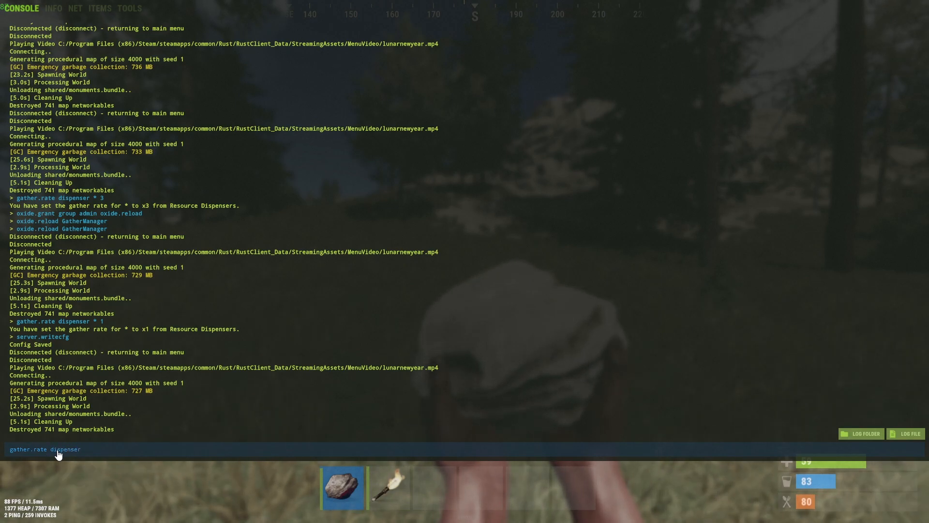
pyautogui.moveTo(99, 451)
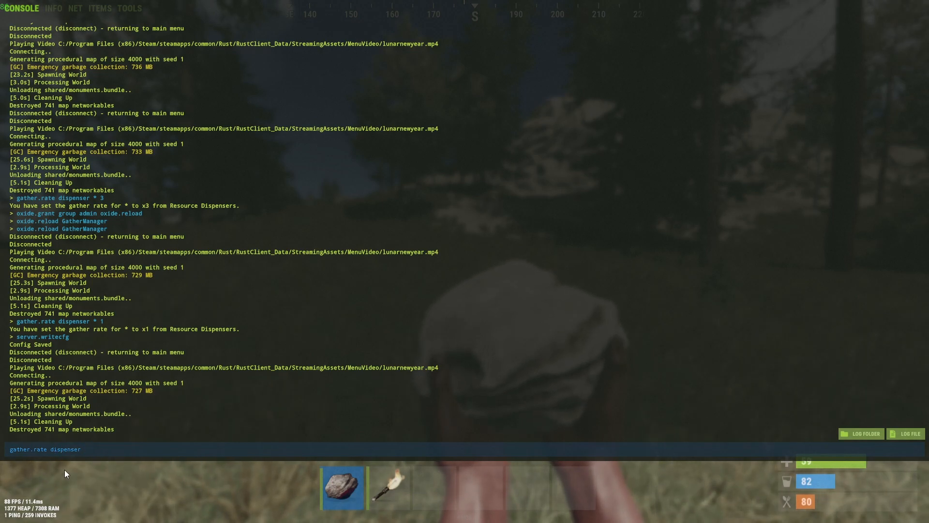
pyautogui.write('*')
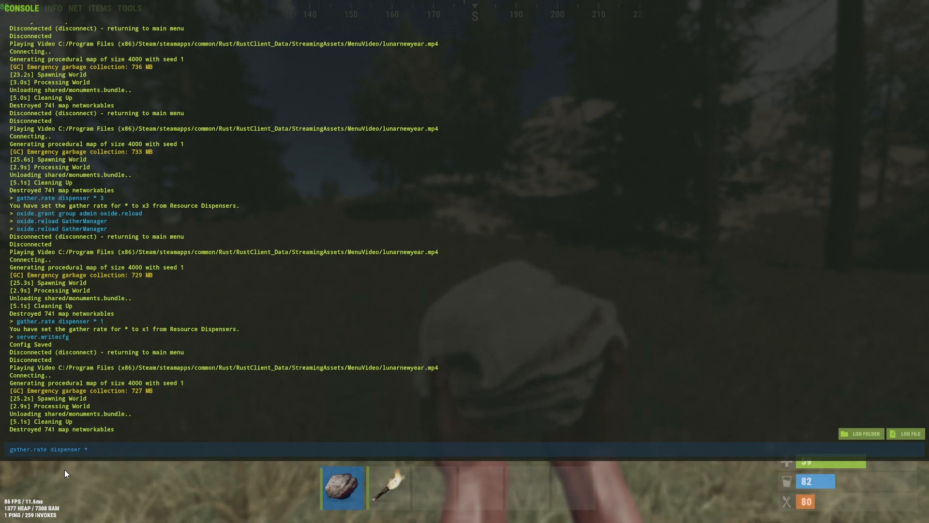
pyautogui.write('1')
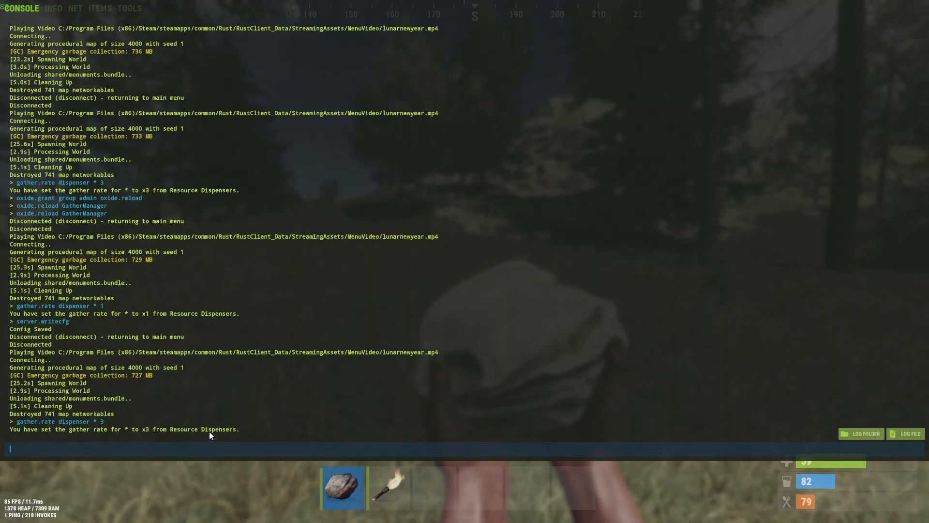
pyautogui.press('F1')
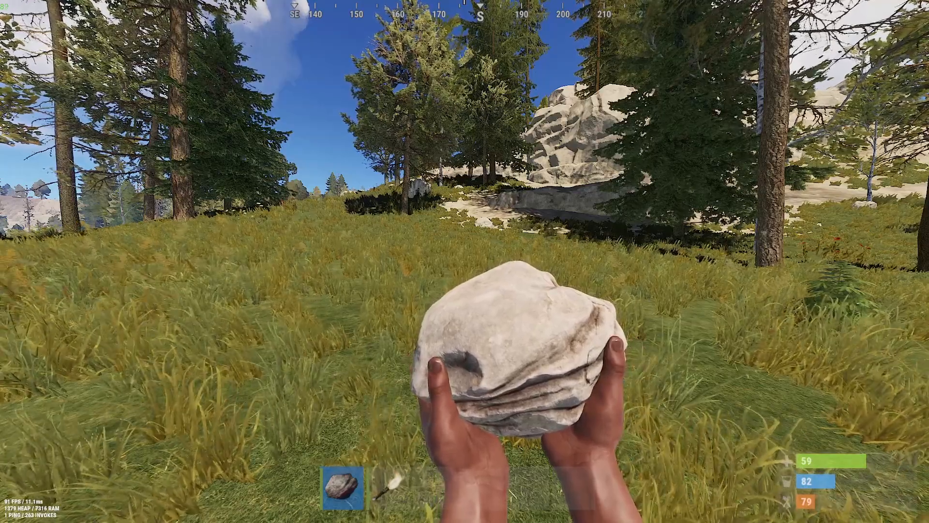
# Run gather.rate dispenser wood 5, then gather.rate dispenser * 1, and leave the console.
pyautogui.press('F1')
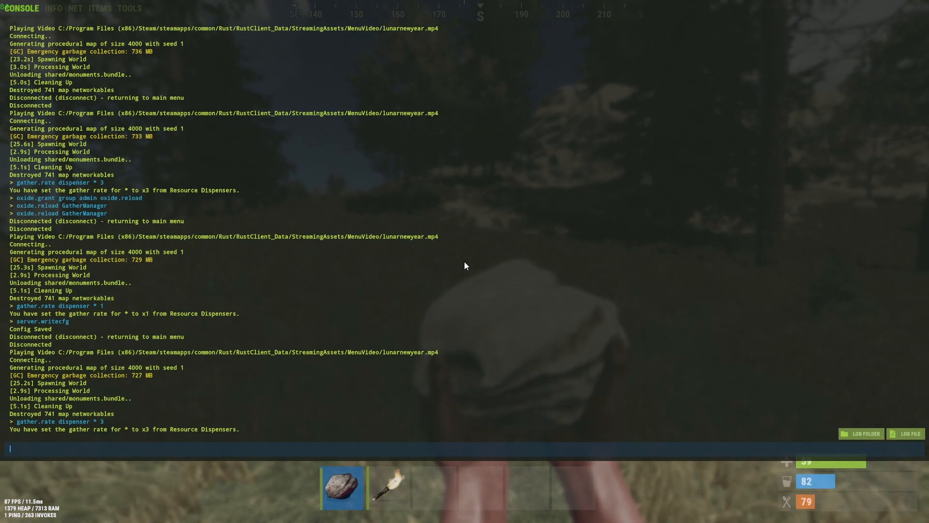
pyautogui.write('gather.rate dispenser')
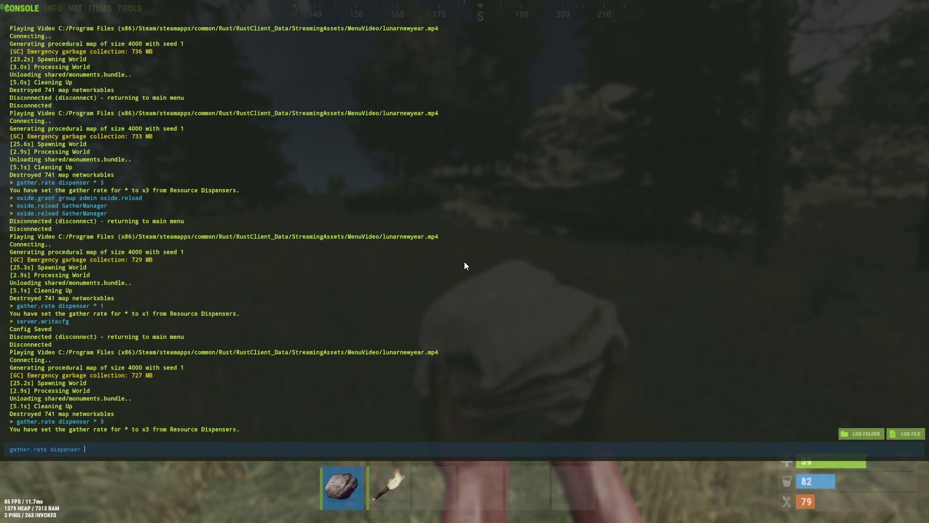
pyautogui.write('wood')
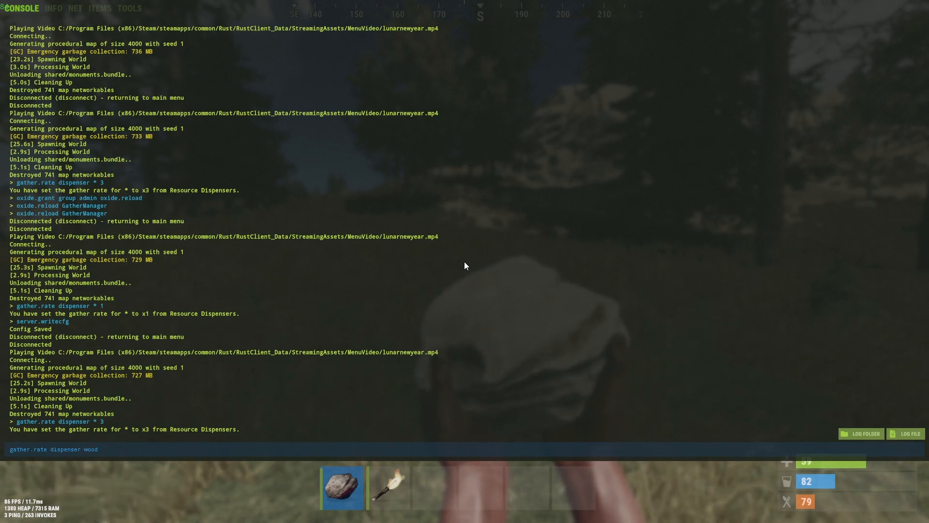
pyautogui.write('5')
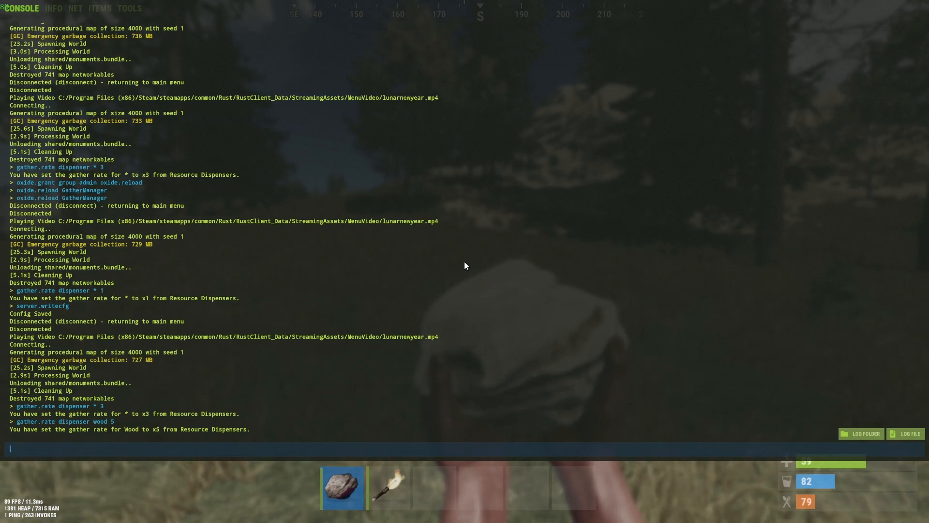
pyautogui.press('F1')
pyautogui.write('gather.rate dispenser * 3')
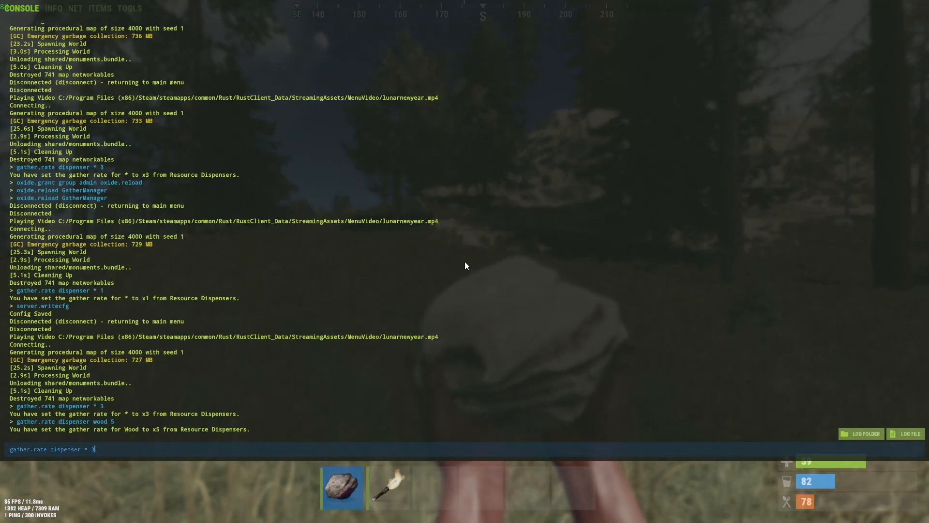
pyautogui.press('Backspace')
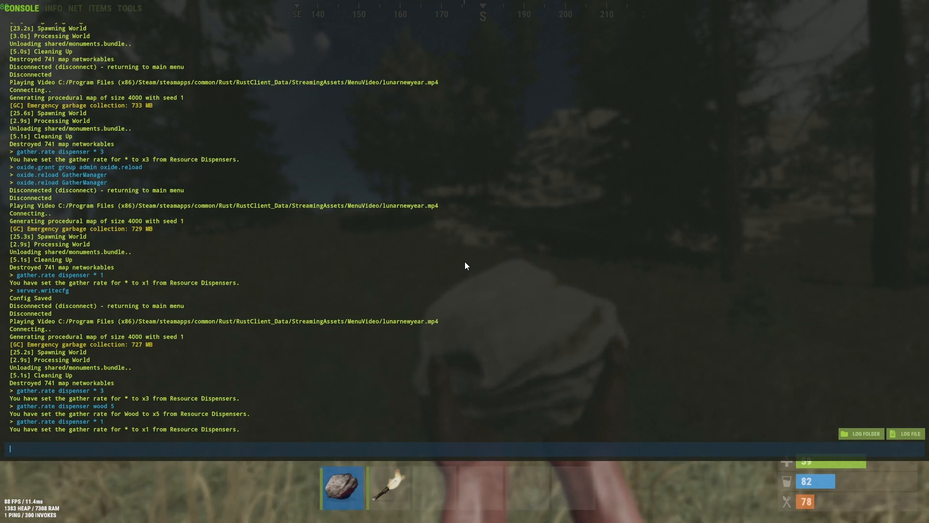
pyautogui.press('alt+tab')
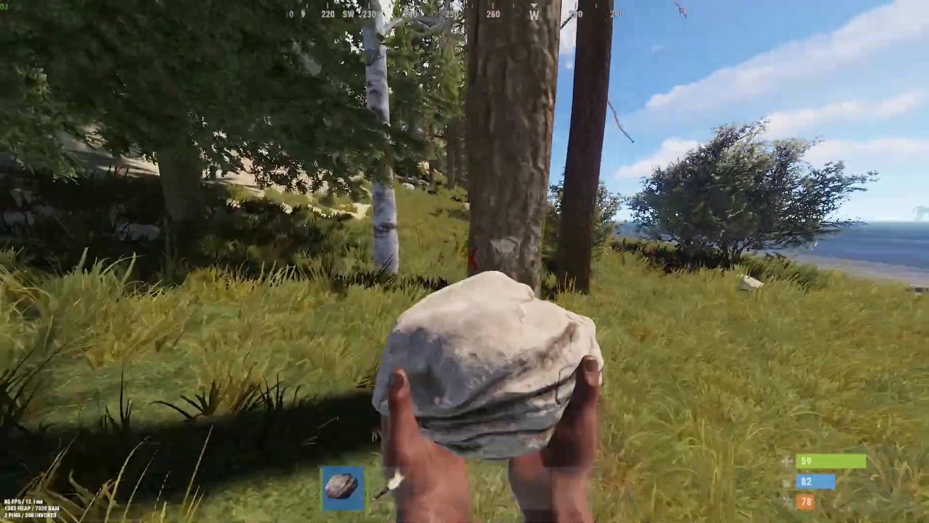
# Strike a nearby tree with the rock to test the gather rate.
pyautogui.click(464, 252)
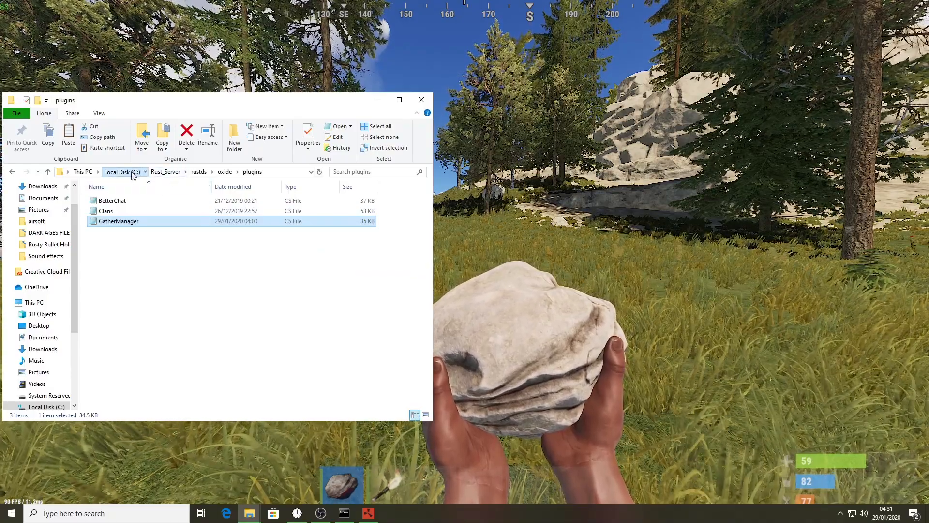
# Navigate C: > Rust_Server > rustds > oxide > config and open GatherManager in Notepad.
pyautogui.click(119, 173)
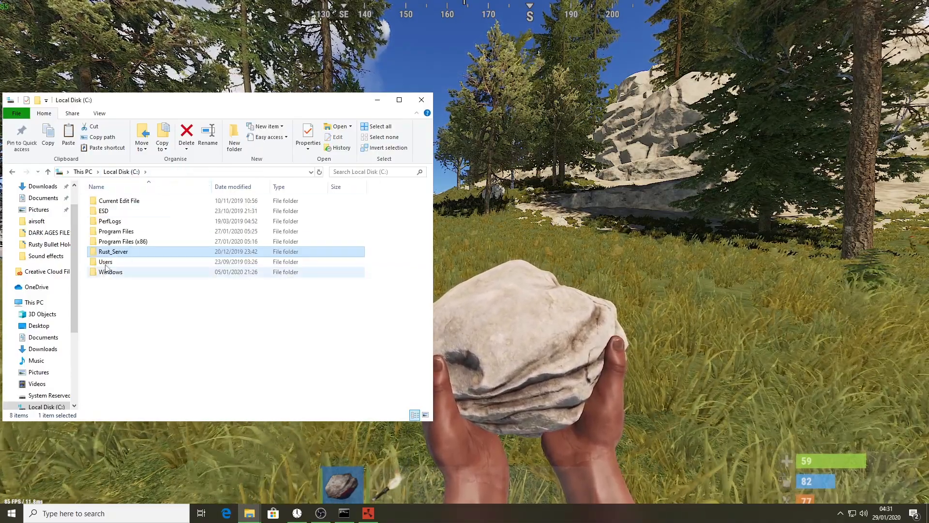
pyautogui.doubleClick(112, 252)
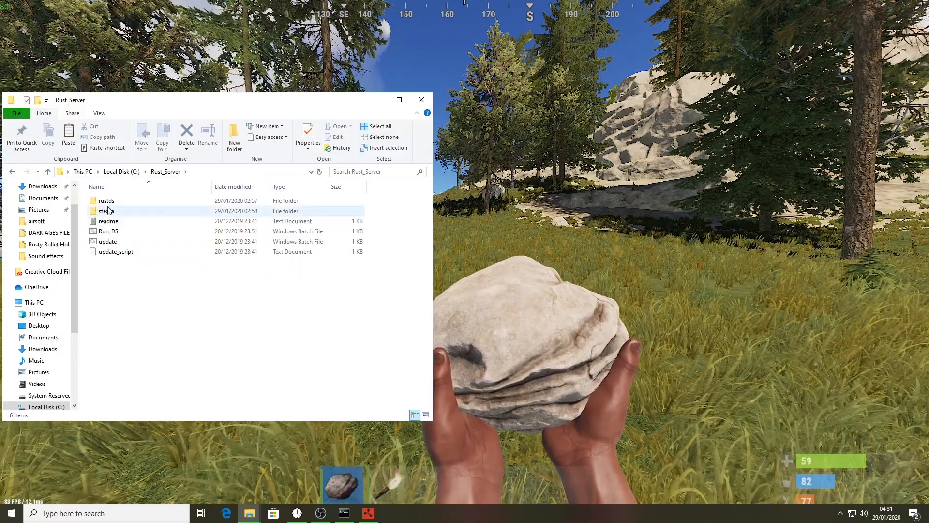
pyautogui.doubleClick(106, 201)
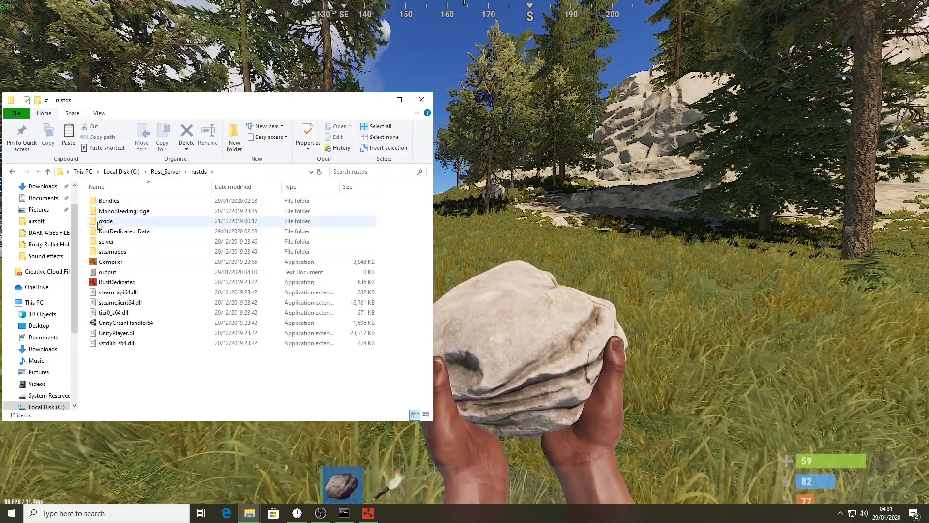
pyautogui.doubleClick(105, 221)
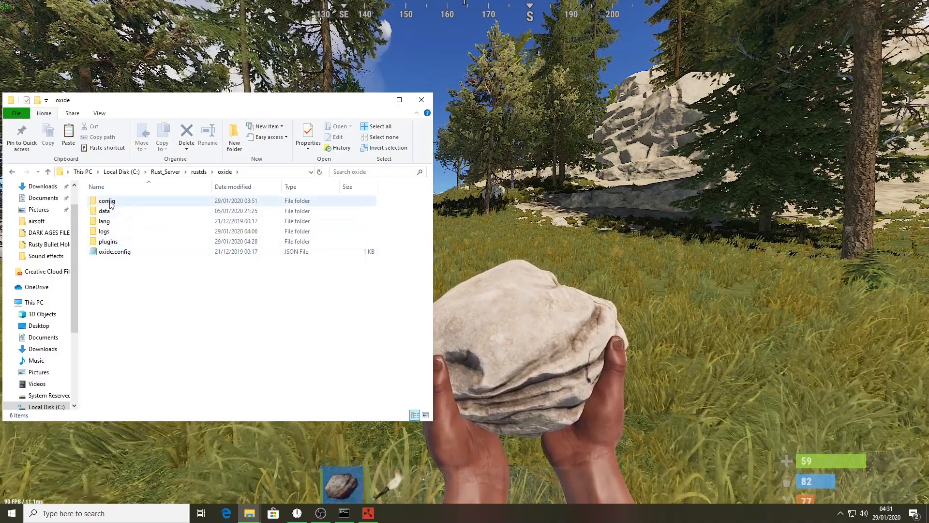
pyautogui.doubleClick(107, 200)
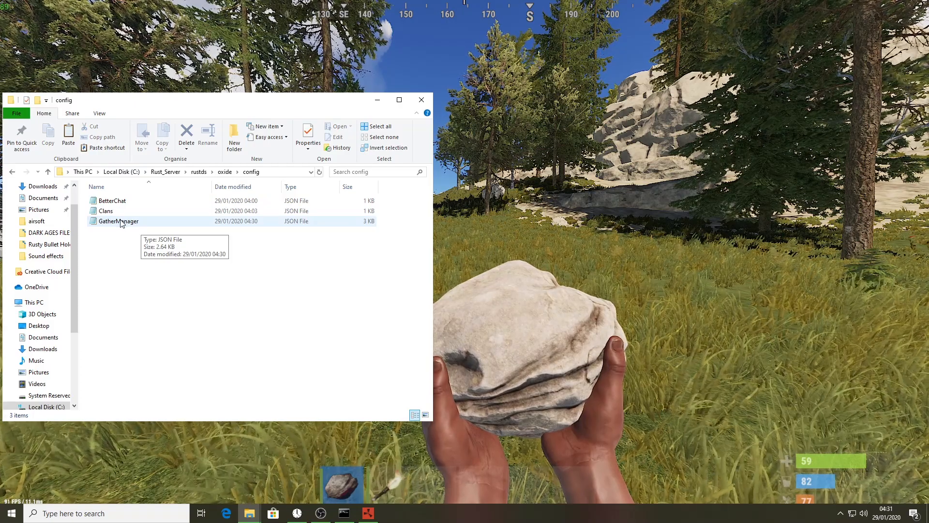
pyautogui.doubleClick(118, 221)
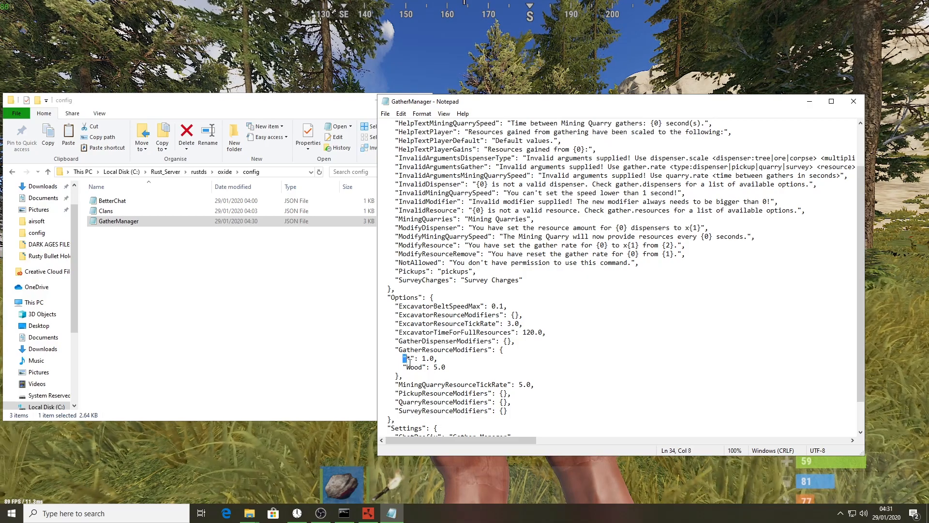
# Remove the "Wood": 5.0 entry from GatherResourceModifiers in the config file.
pyautogui.moveTo(406, 358); pyautogui.dragTo(422, 366)
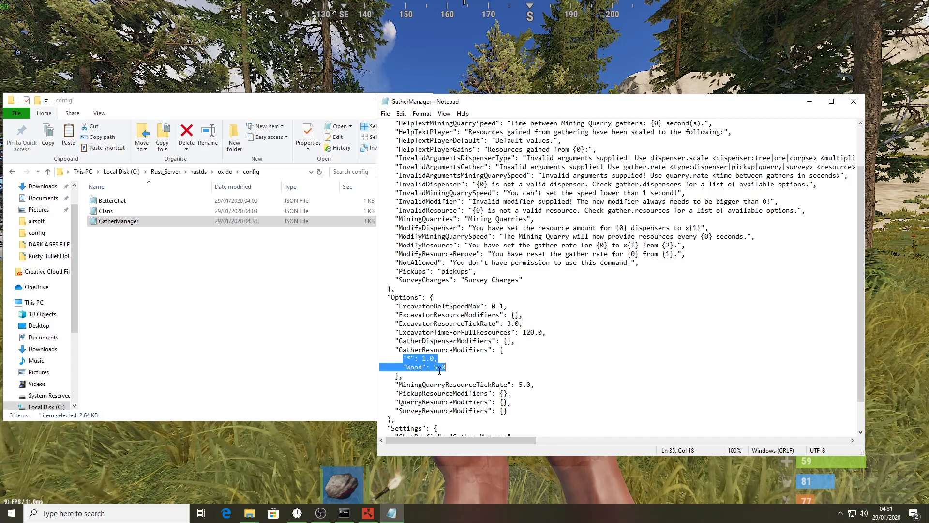
pyautogui.click(418, 373)
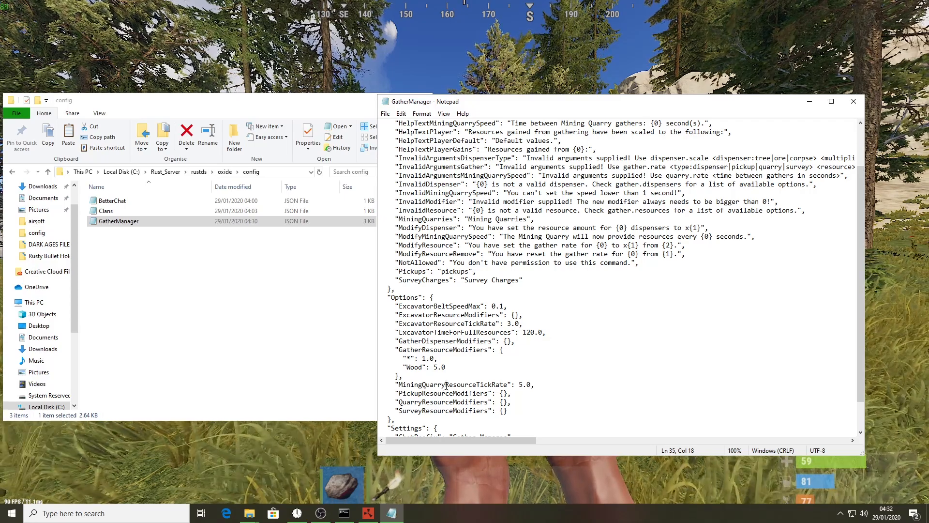
pyautogui.press('BackSpace')
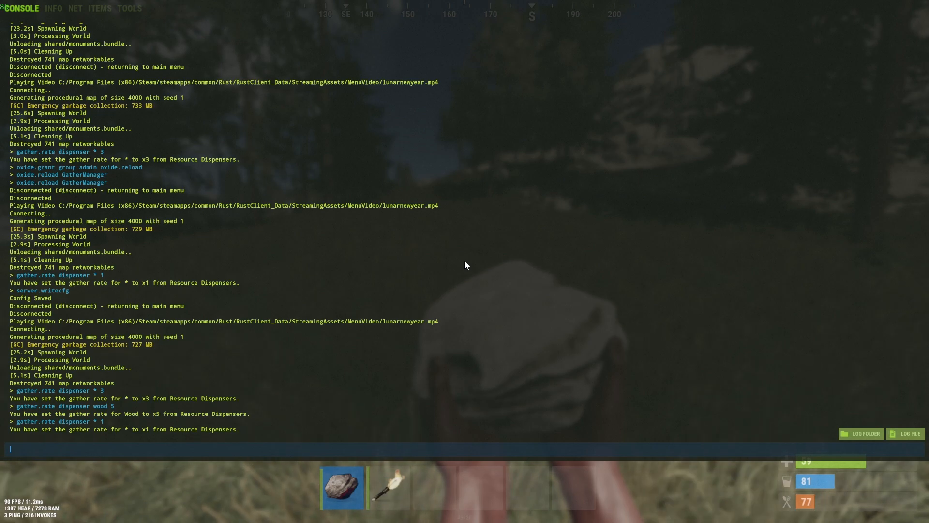
# Run oxide.reload GatherManager in the console, then enter gather.rate dispenser * 1.
pyautogui.write('oxide.reload')
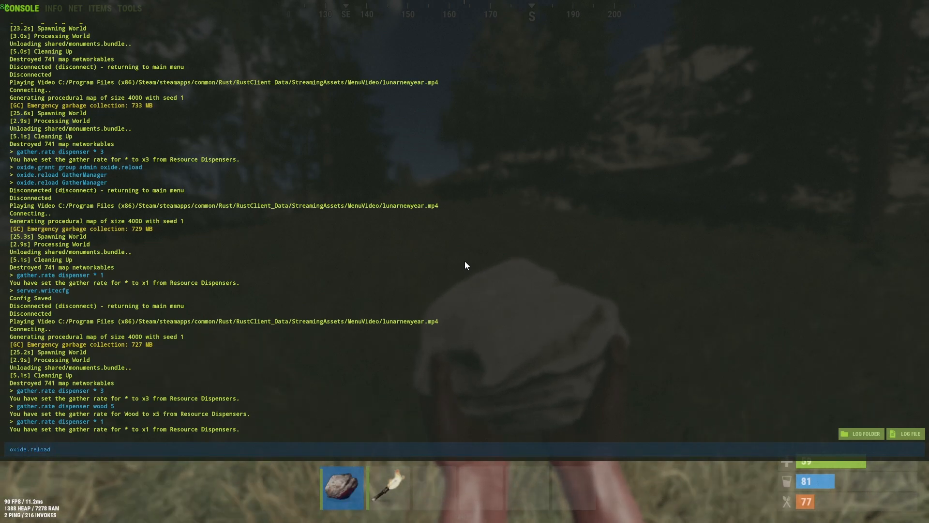
pyautogui.write('GatherManager')
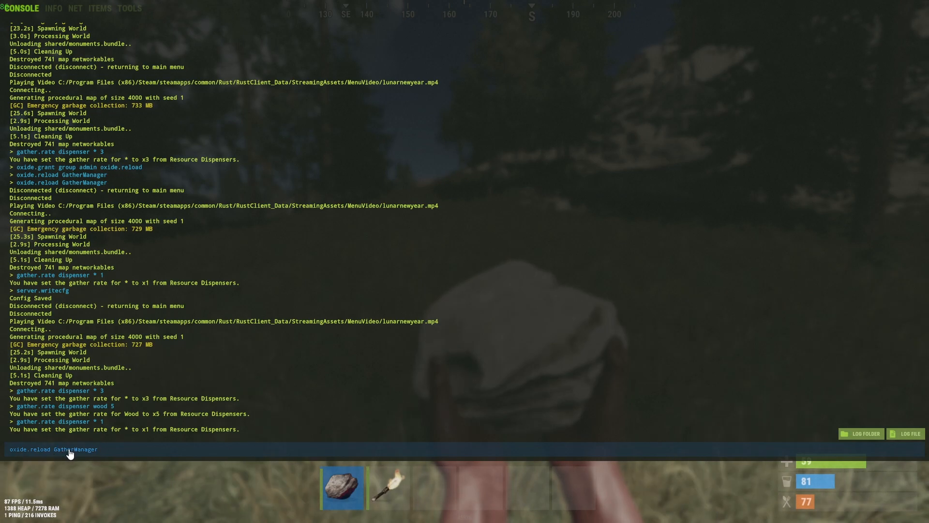
pyautogui.moveTo(58, 455)
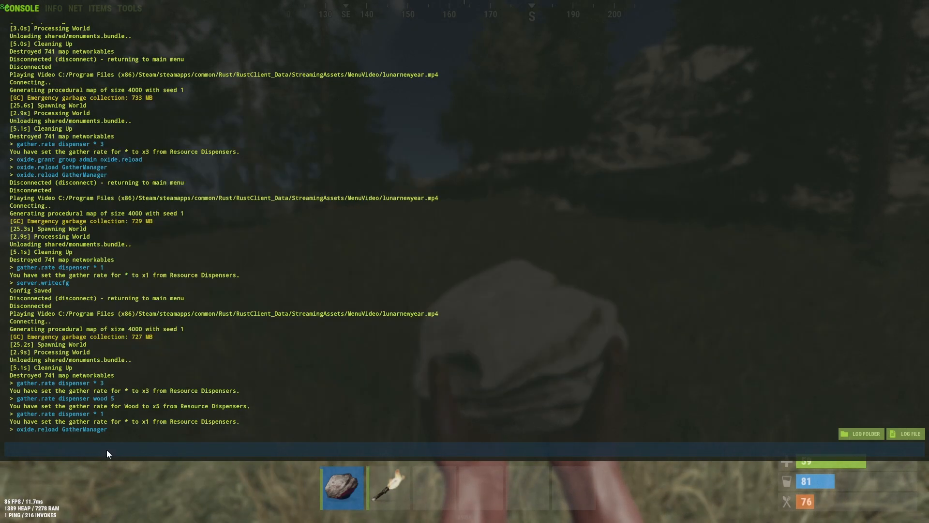
pyautogui.press('f1')
pyautogui.write('oxide.reload GatherManager')
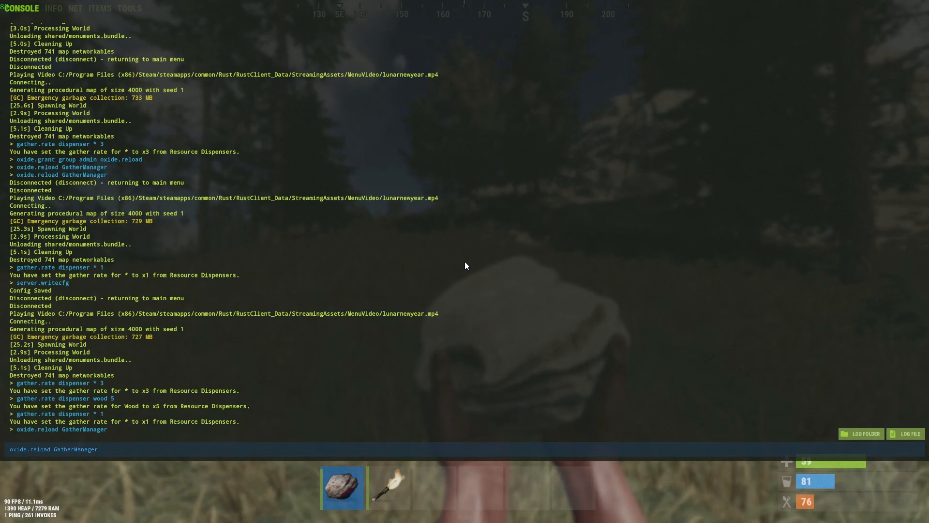
pyautogui.write('gather.rate dispenser * 1')
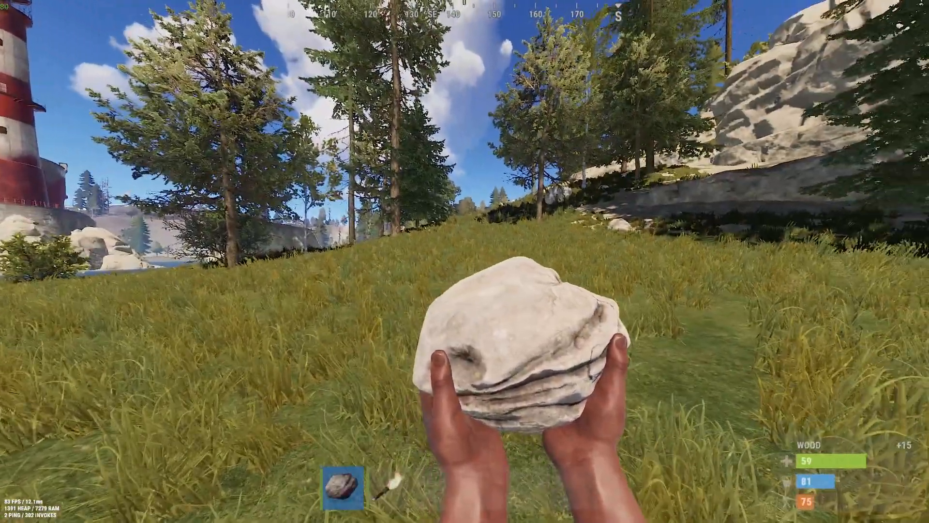
# Bring the console back up to set the dispenser gather rate to x3.
pyautogui.press('F1')
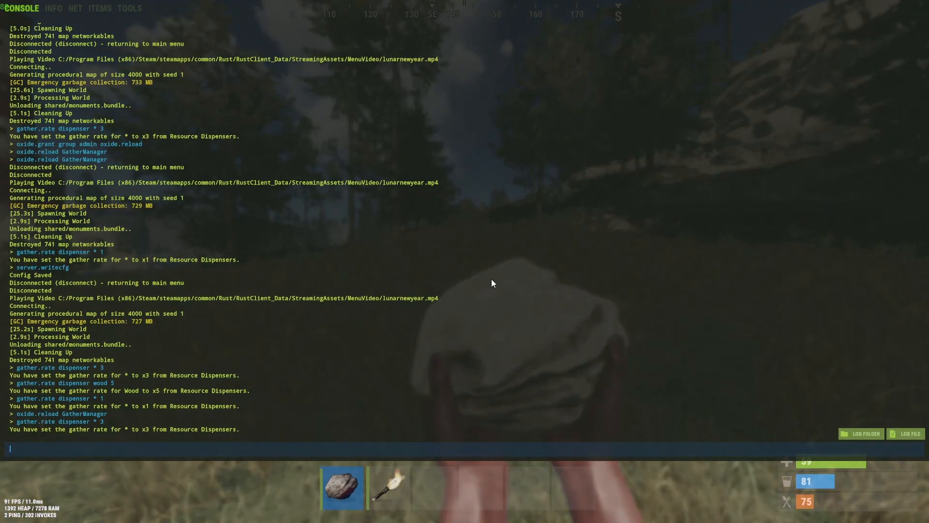
pyautogui.moveTo(509, 294)
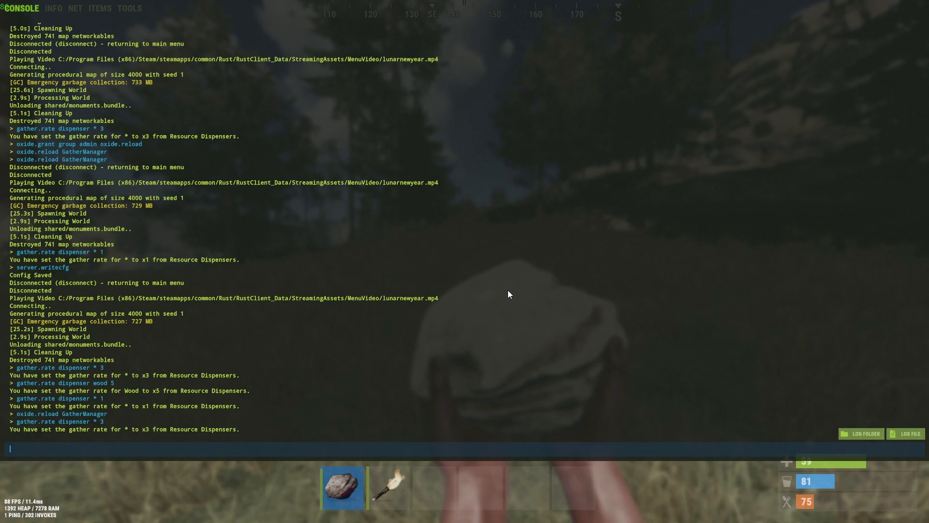
# Enter gather.rate pickup * 3 in the console and return to the game view.
pyautogui.write('gather.')
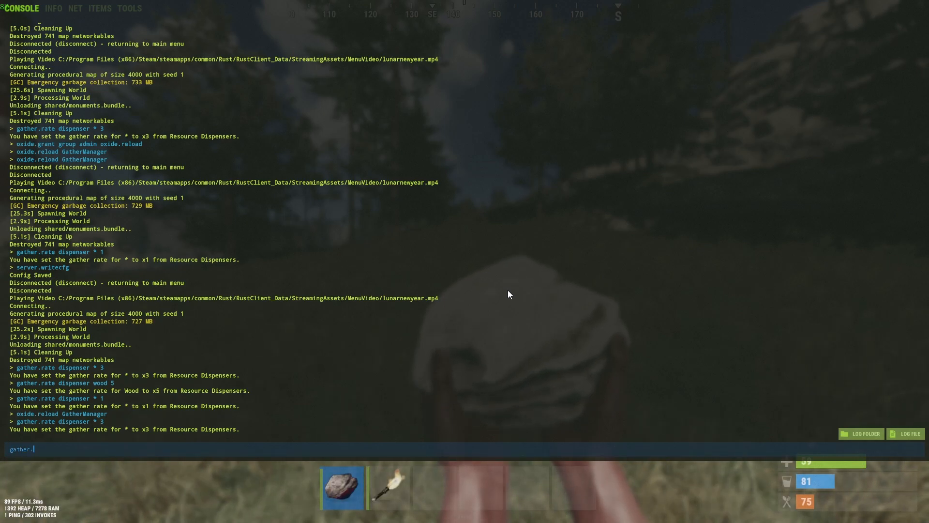
pyautogui.write('rate')
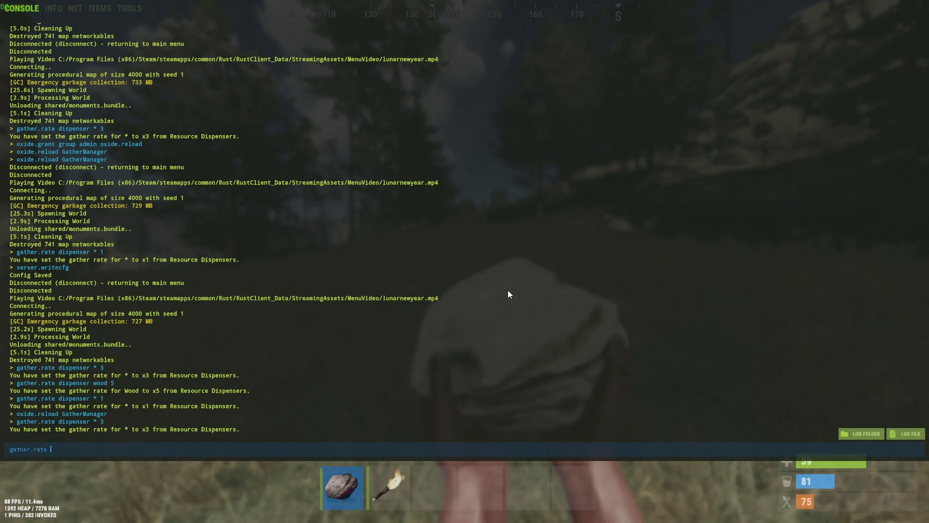
pyautogui.write('pickup *')
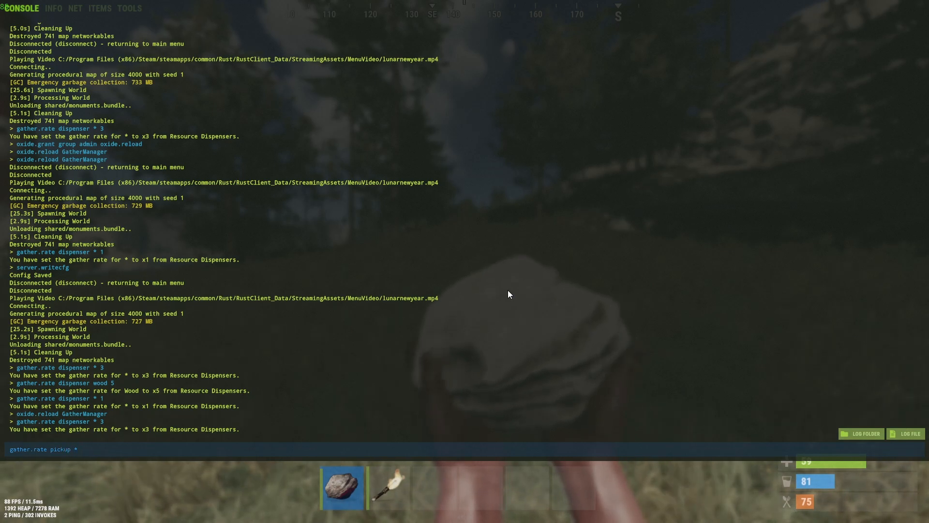
pyautogui.write('3')
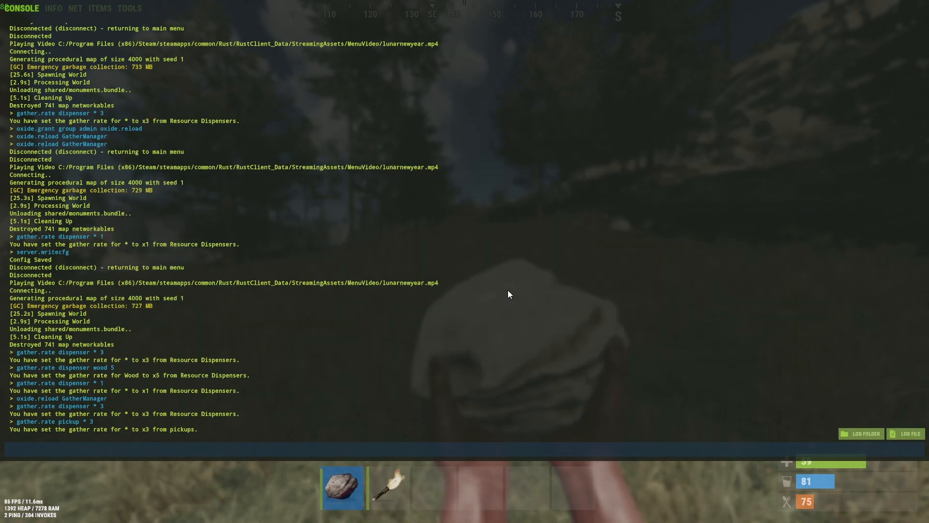
pyautogui.press('f1')
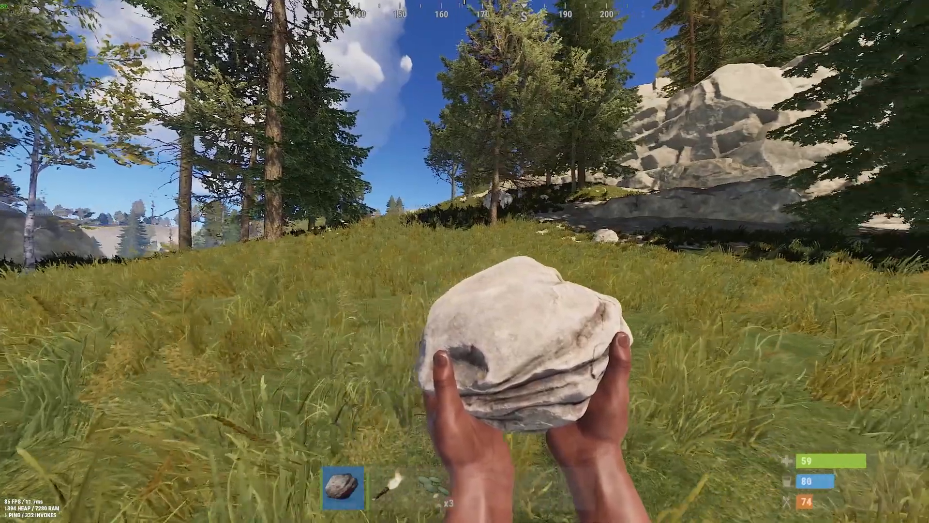
pyautogui.moveTo(651, 260)
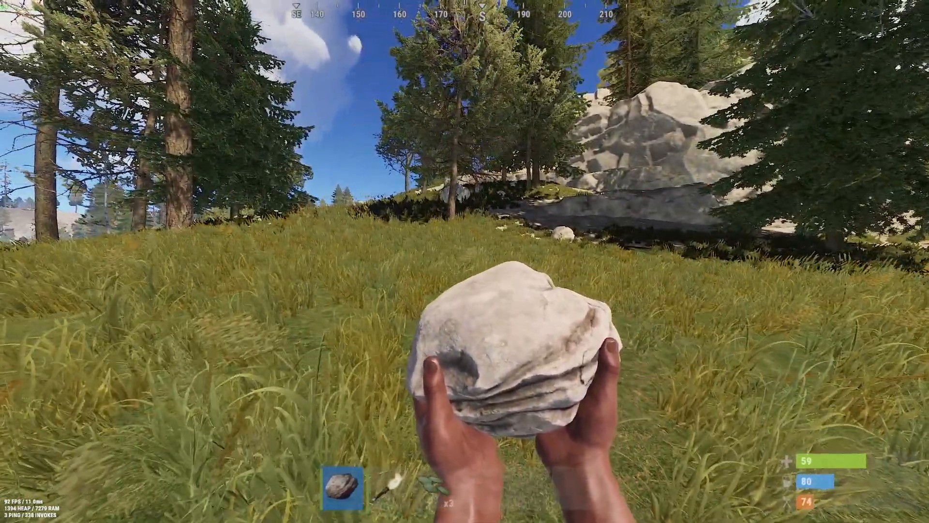
# Reopen the console and start entering the next gather.rate command after verifying the x3 pickup.
pyautogui.press('F1')
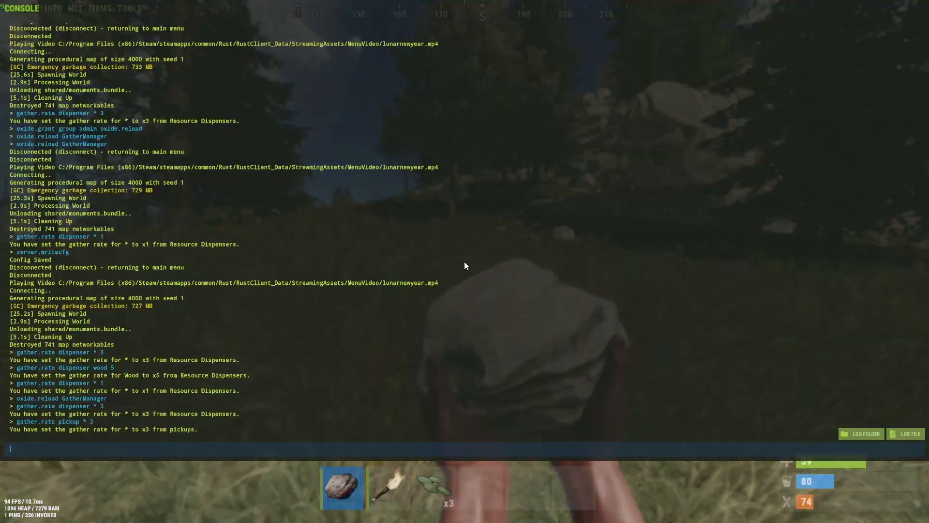
pyautogui.write('gather.rate pickup 3')
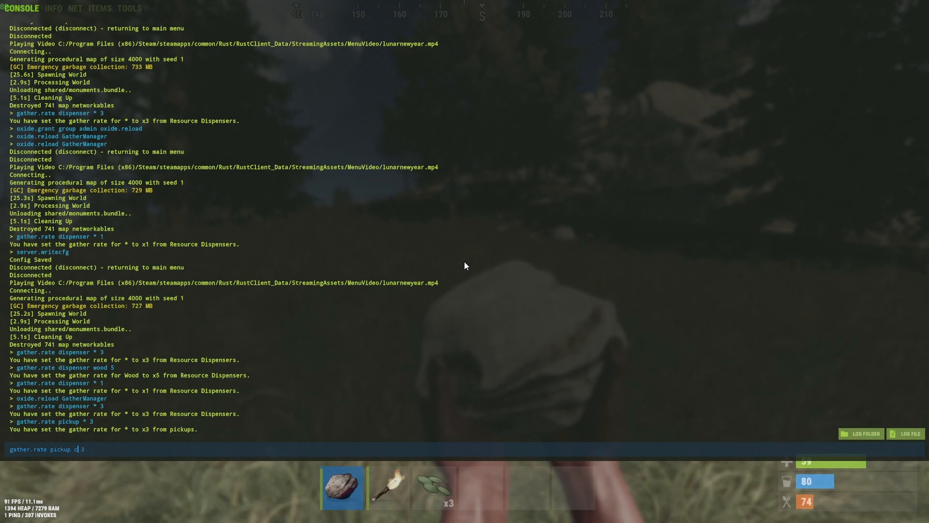
pyautogui.write('wood')
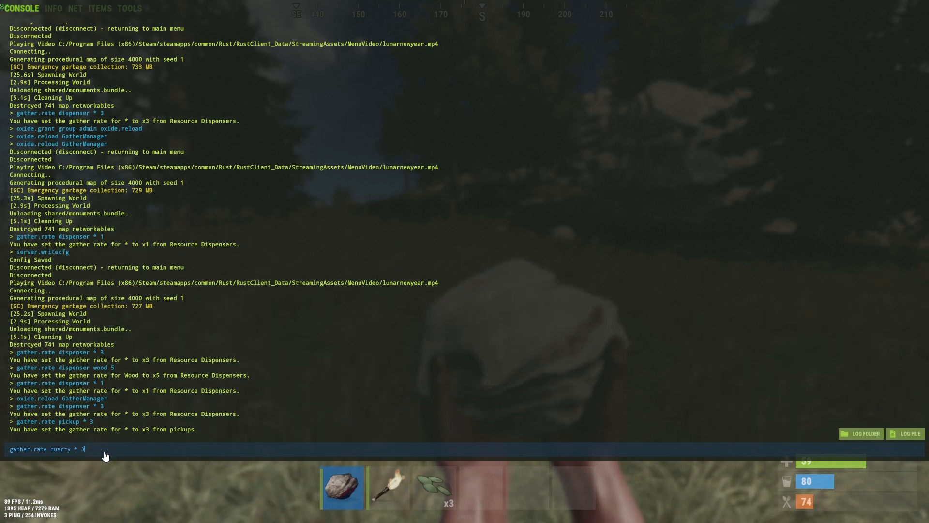
pyautogui.moveTo(66, 446)
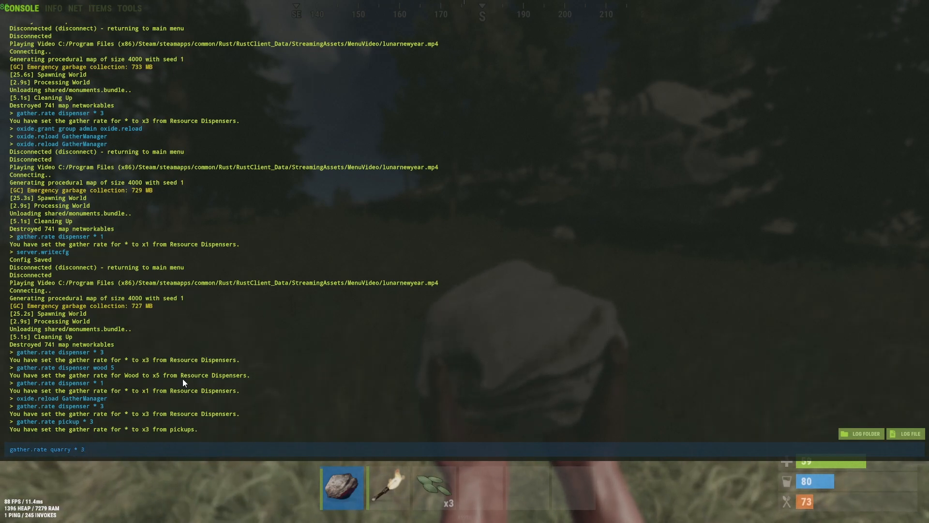
pyautogui.write('d')
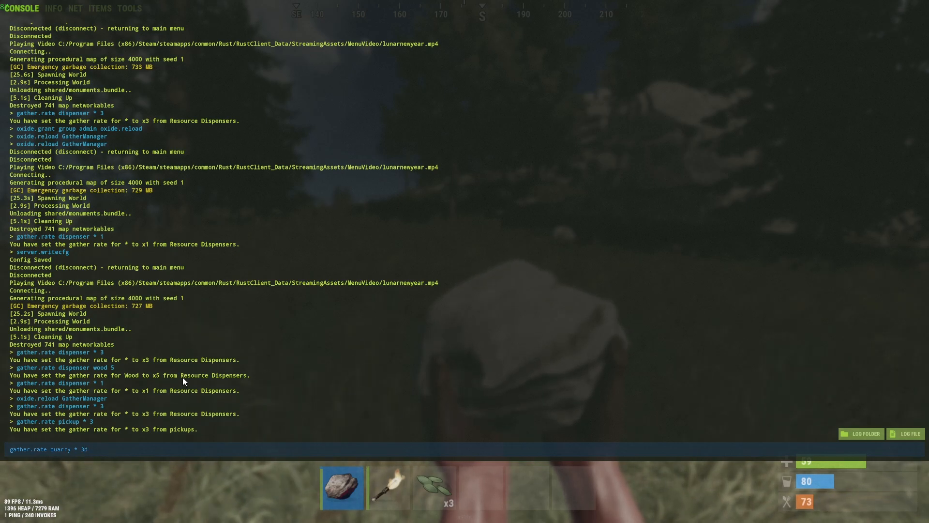